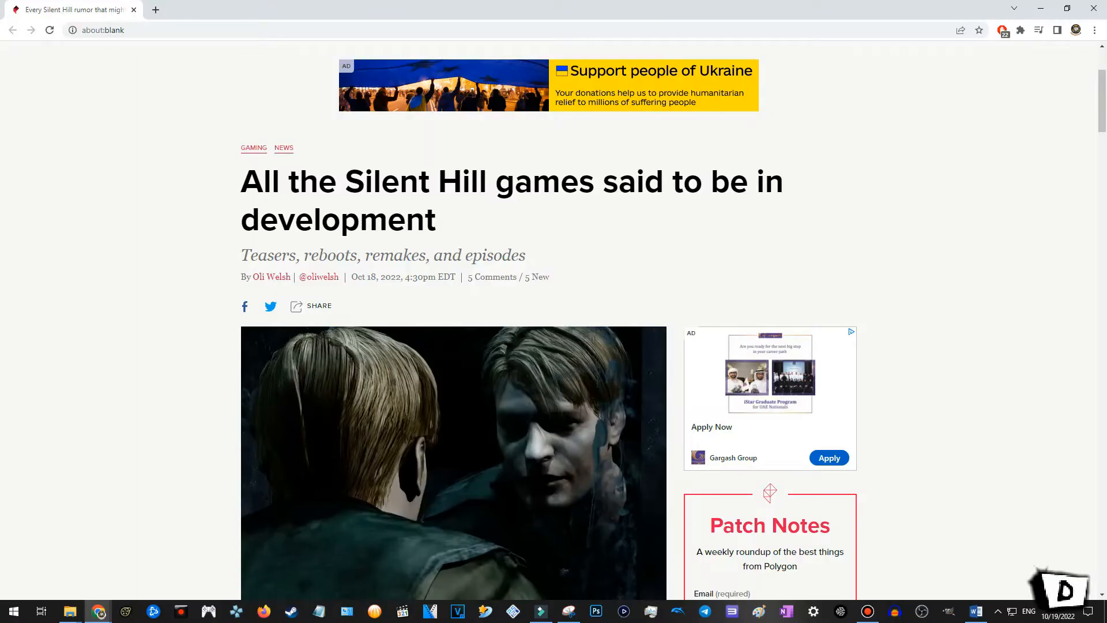
# Scroll down past the headline and header image to the intro and 'Silent Hill: The Short Message' heading.
pyautogui.scroll(3)
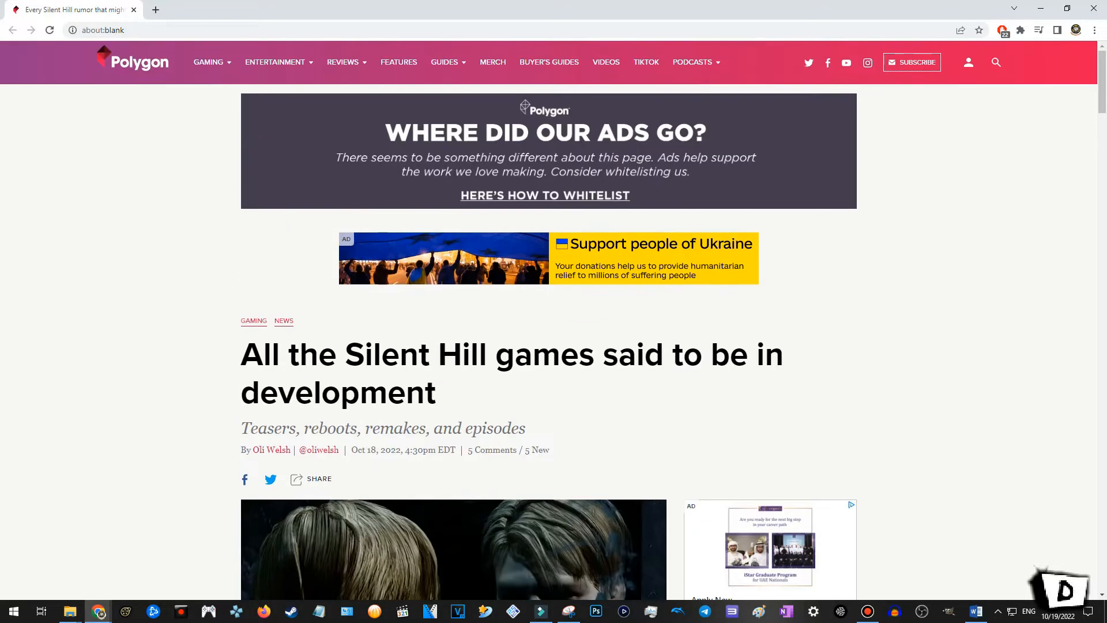
pyautogui.scroll(-3)
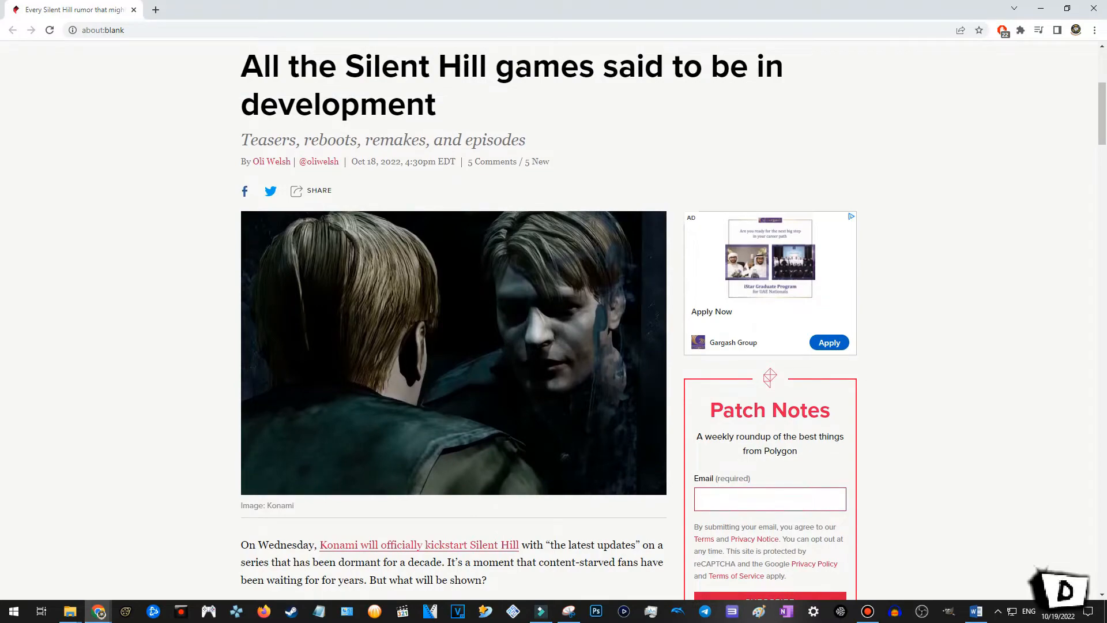
pyautogui.scroll(-3)
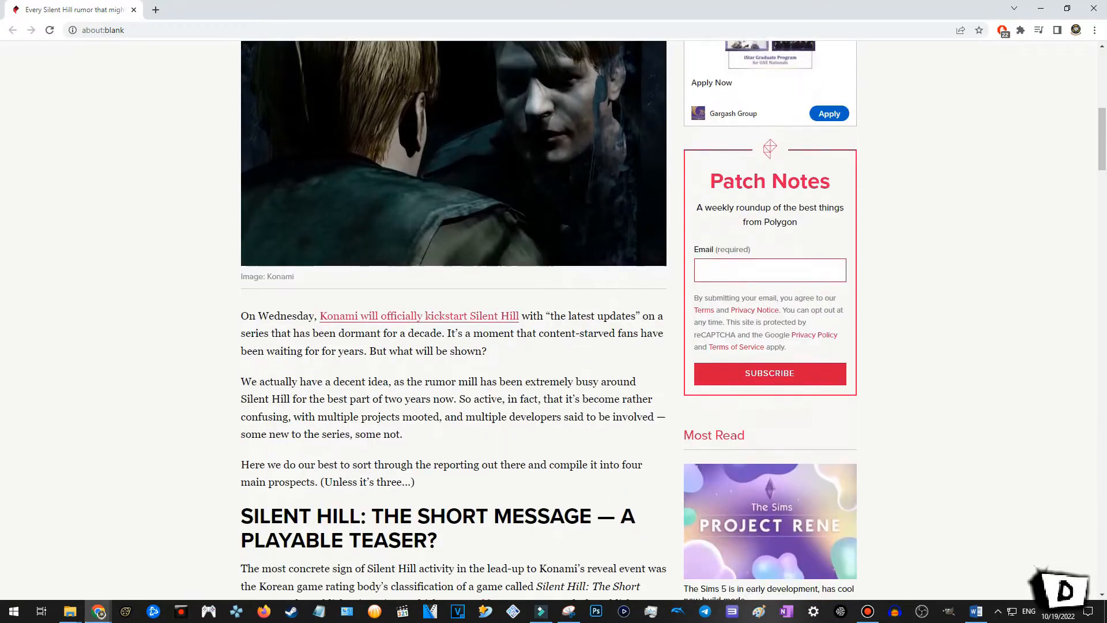
pyautogui.scroll(-3)
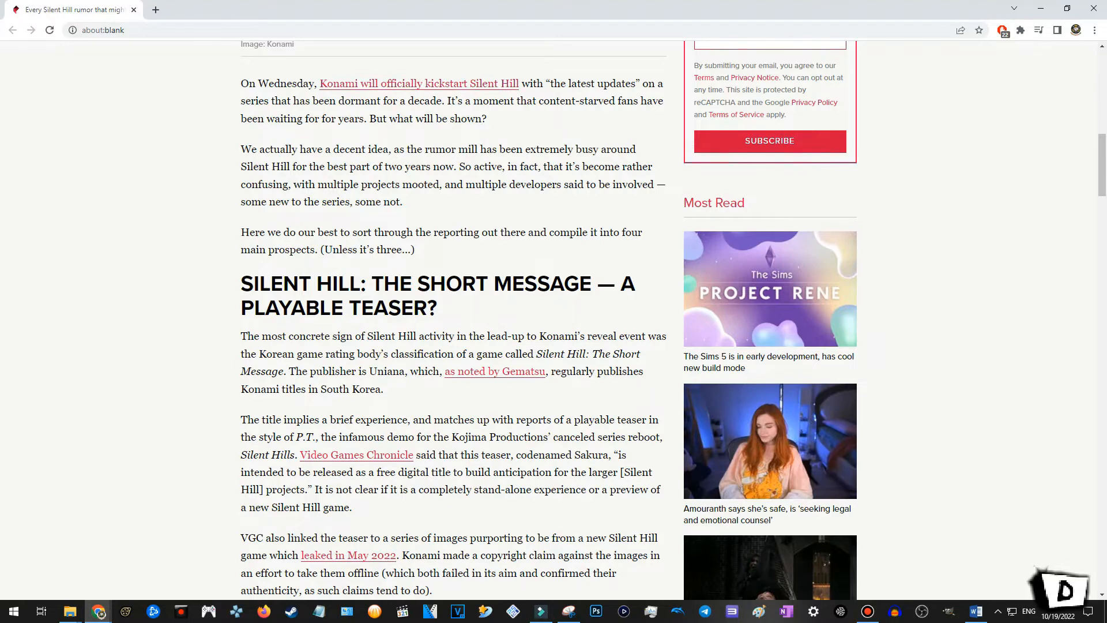
# Scroll through the Short Message section to the leaked hallway image and its describing paragraph.
pyautogui.scroll(-3)
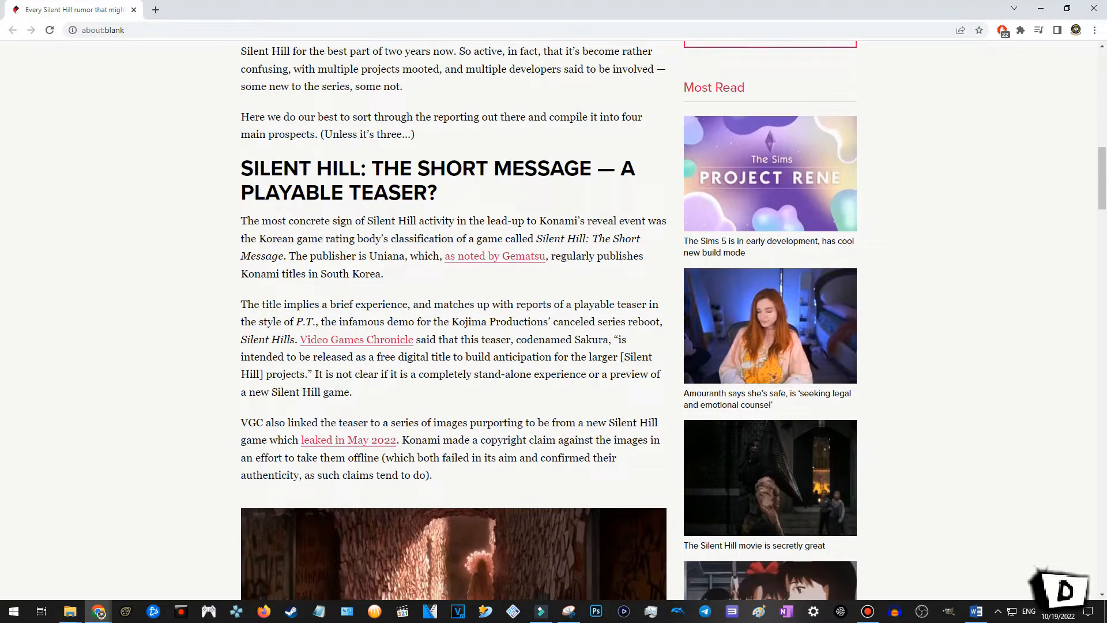
pyautogui.moveTo(494, 256)
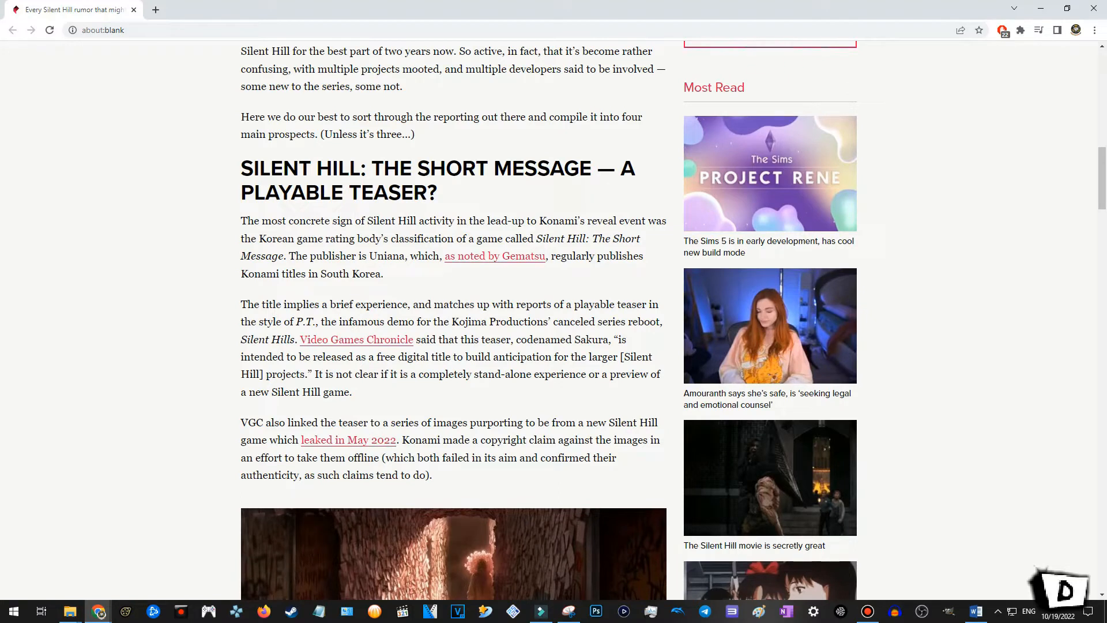
pyautogui.scroll(-3)
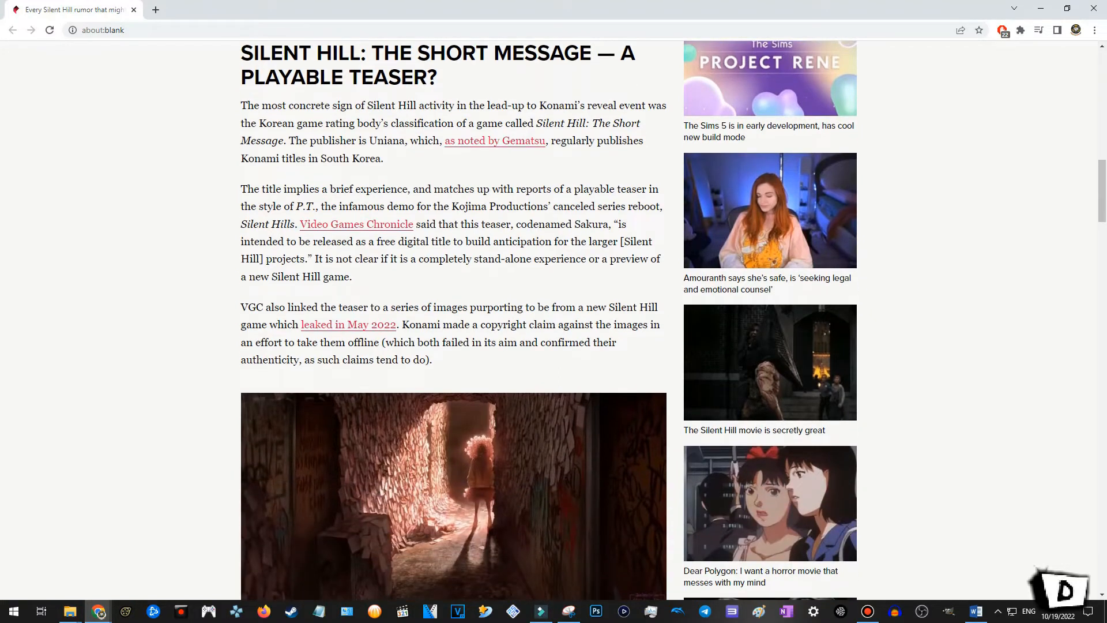
pyautogui.doubleClick(385, 140)
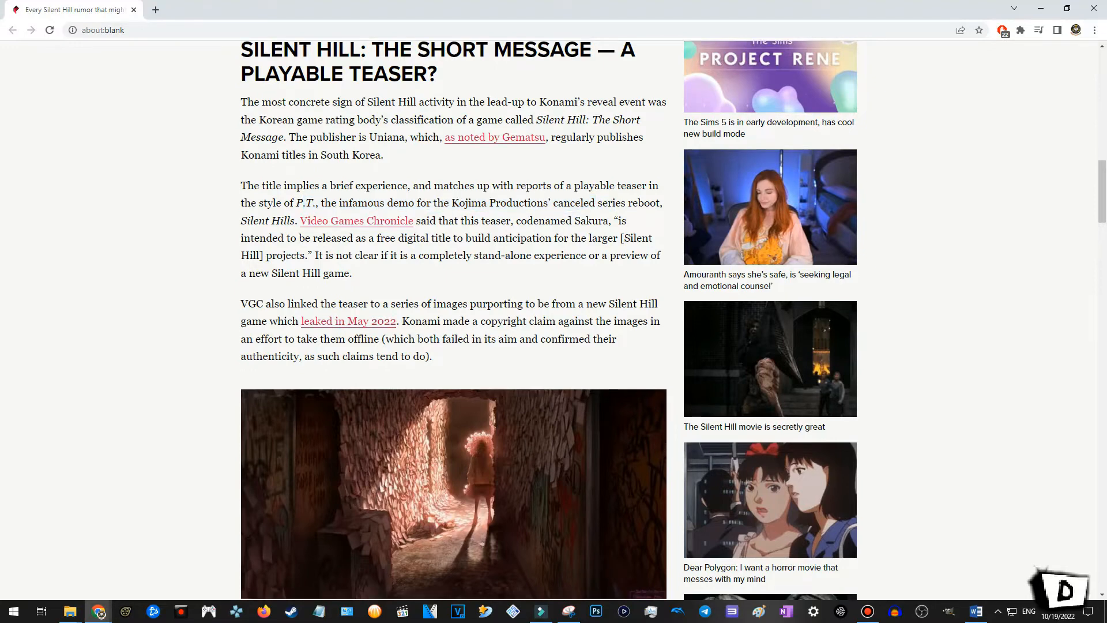
pyautogui.scroll(-3)
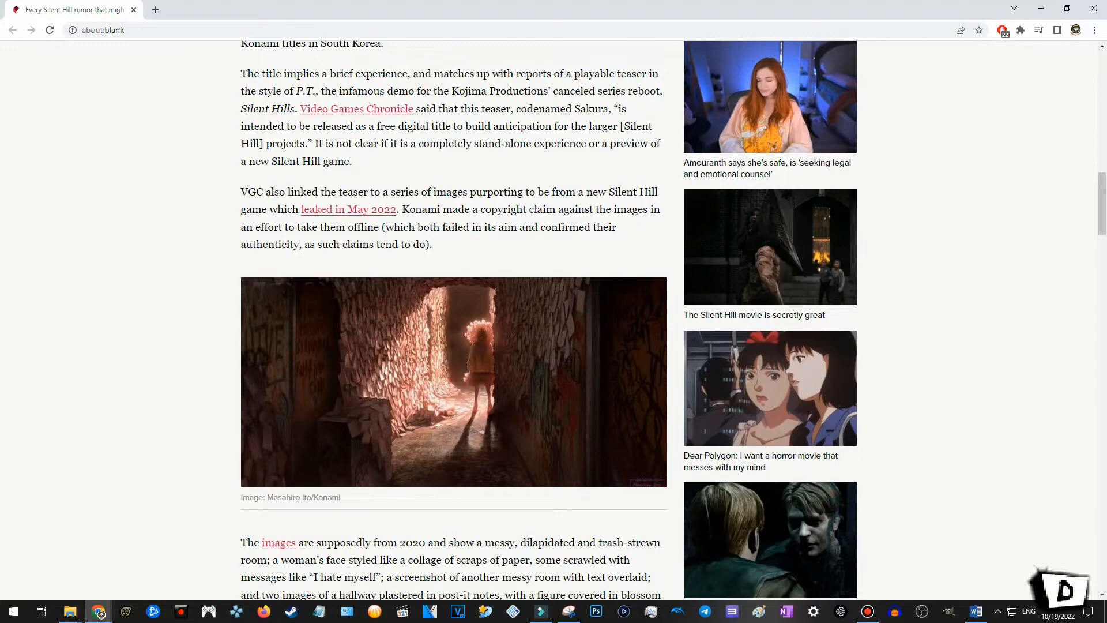
# Read the leaked-images paragraphs, highlighting phrases including 'confirmed their authenticity'.
pyautogui.scroll(-3)
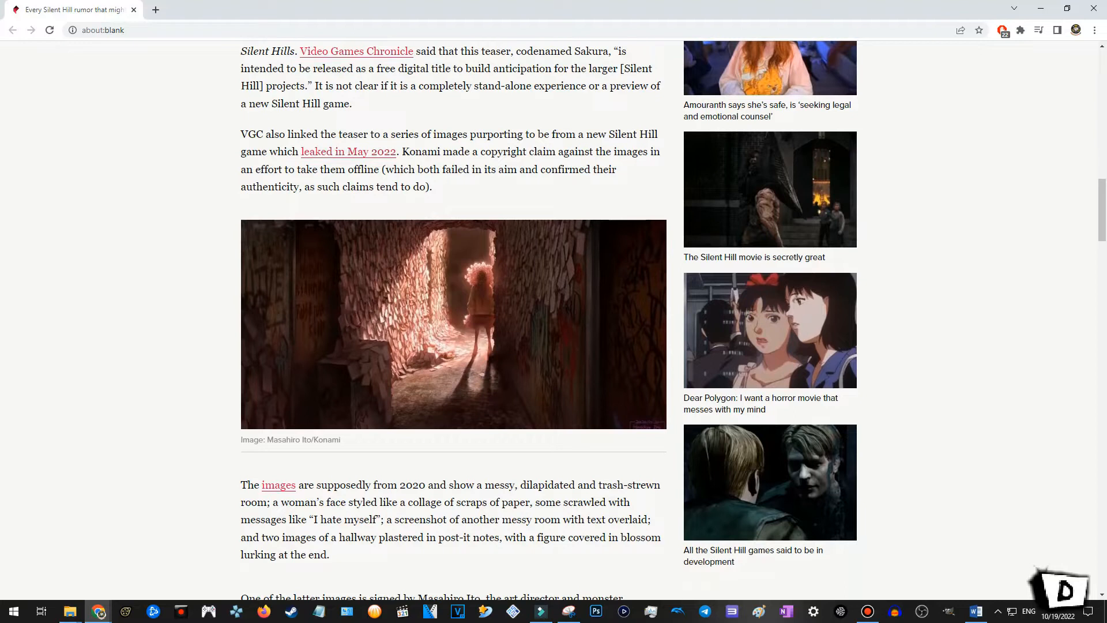
pyautogui.moveTo(241, 134); pyautogui.dragTo(430, 134)
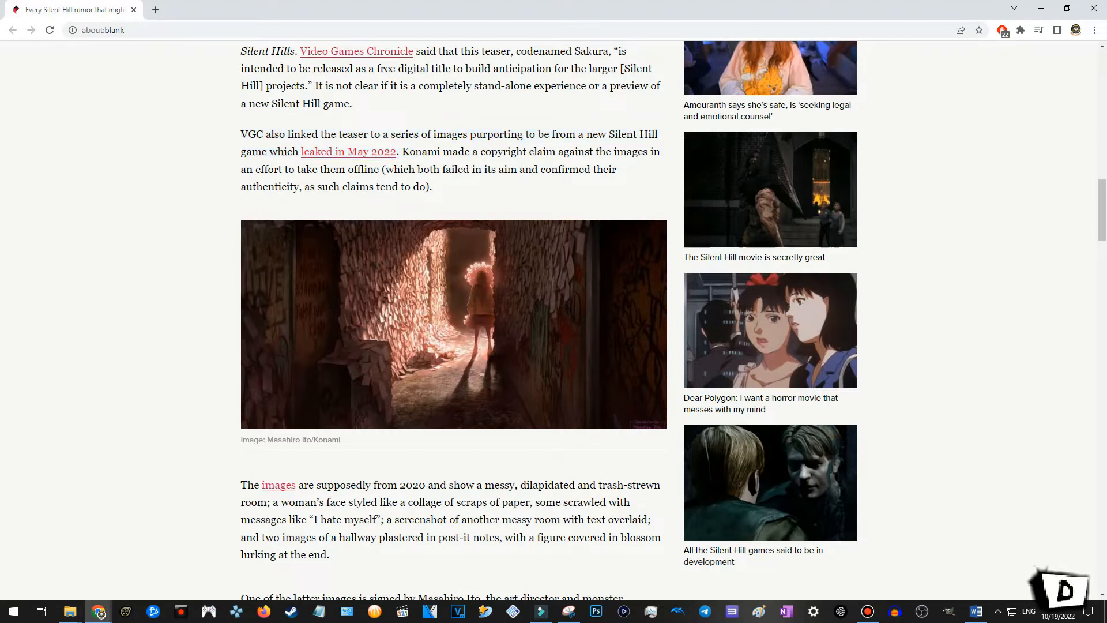
pyautogui.moveTo(288, 169); pyautogui.dragTo(370, 170)
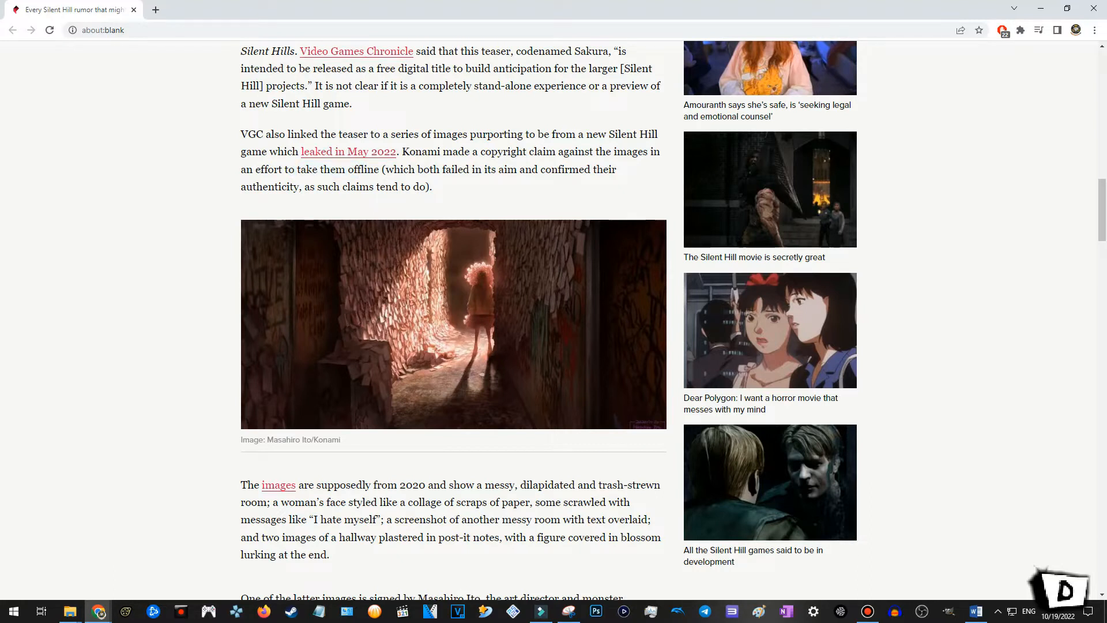
pyautogui.doubleClick(578, 170)
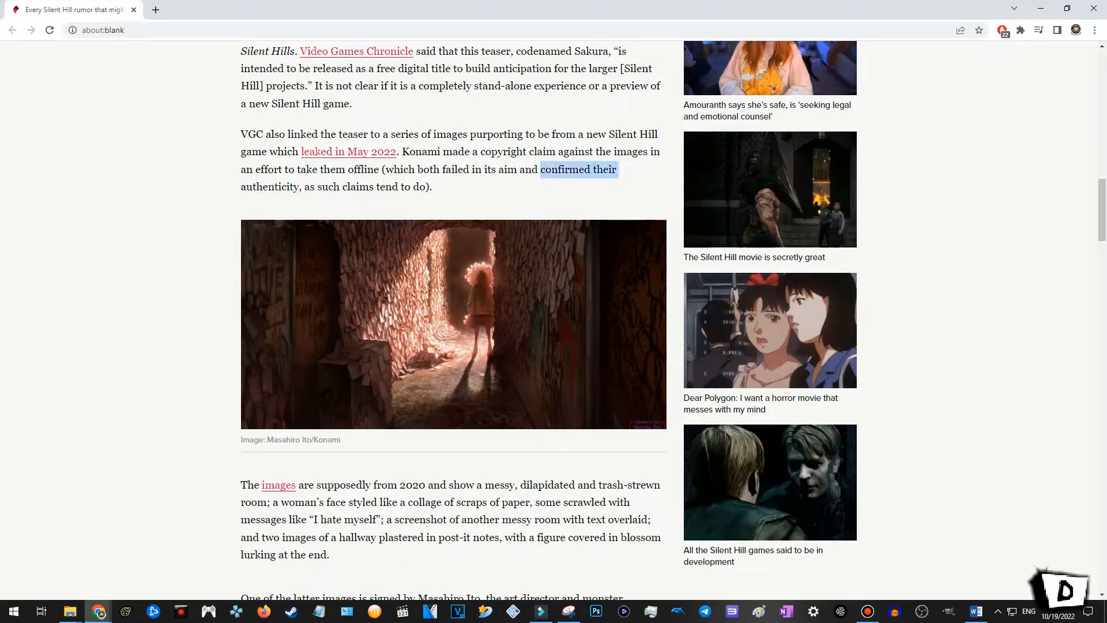
pyautogui.moveTo(540, 170); pyautogui.dragTo(299, 187)
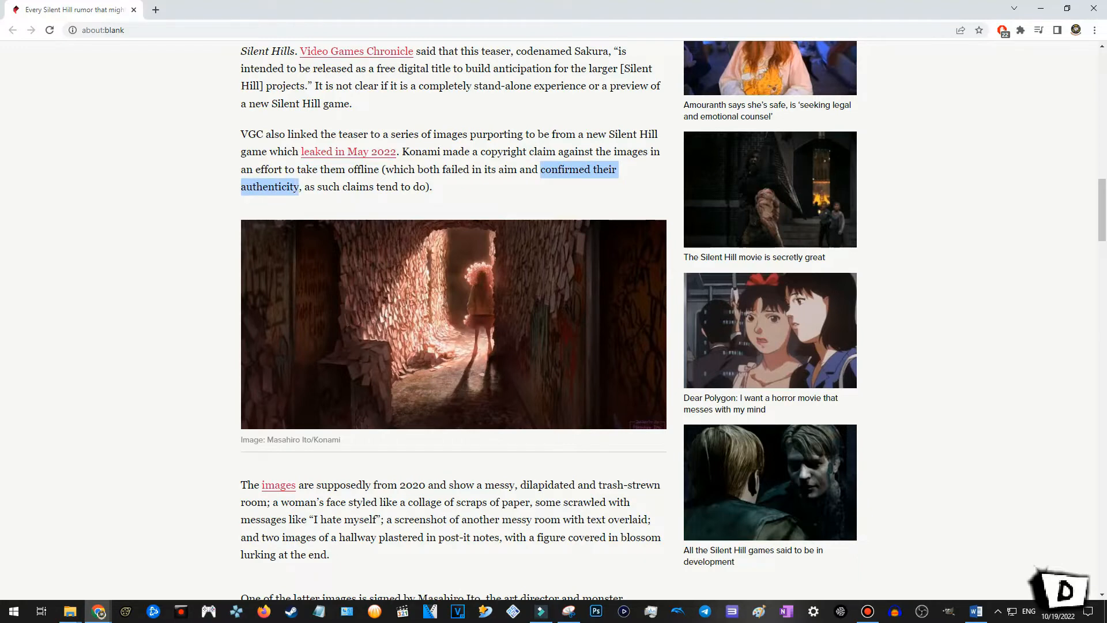
# Scroll down to the 'A New, Mainline Silent Hill Game' made-in-Japan heading.
pyautogui.scroll(-3)
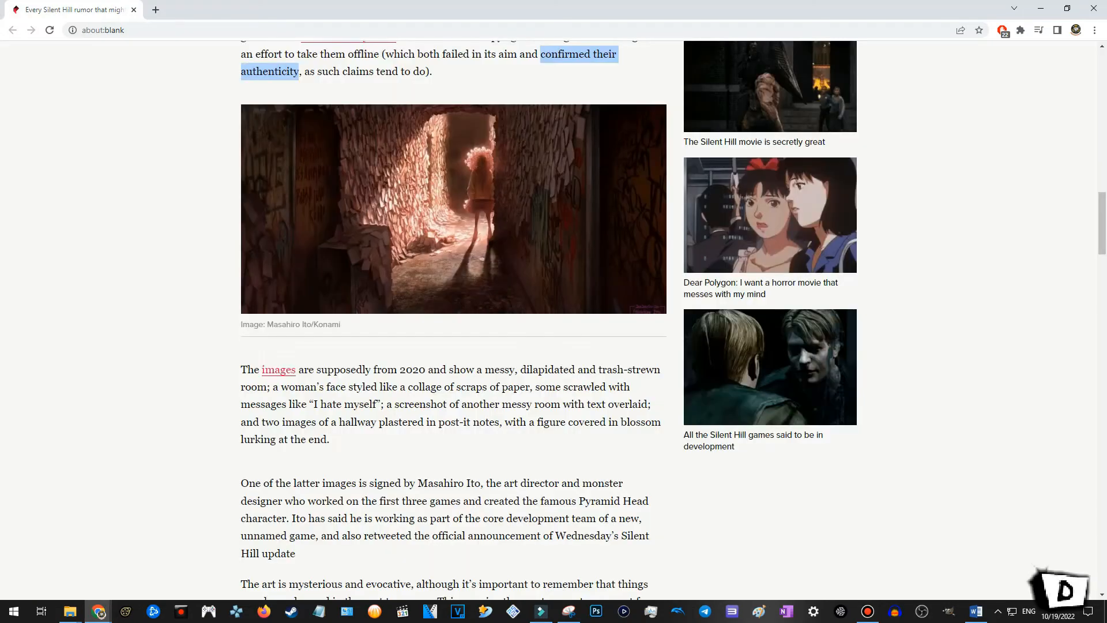
pyautogui.scroll(-3)
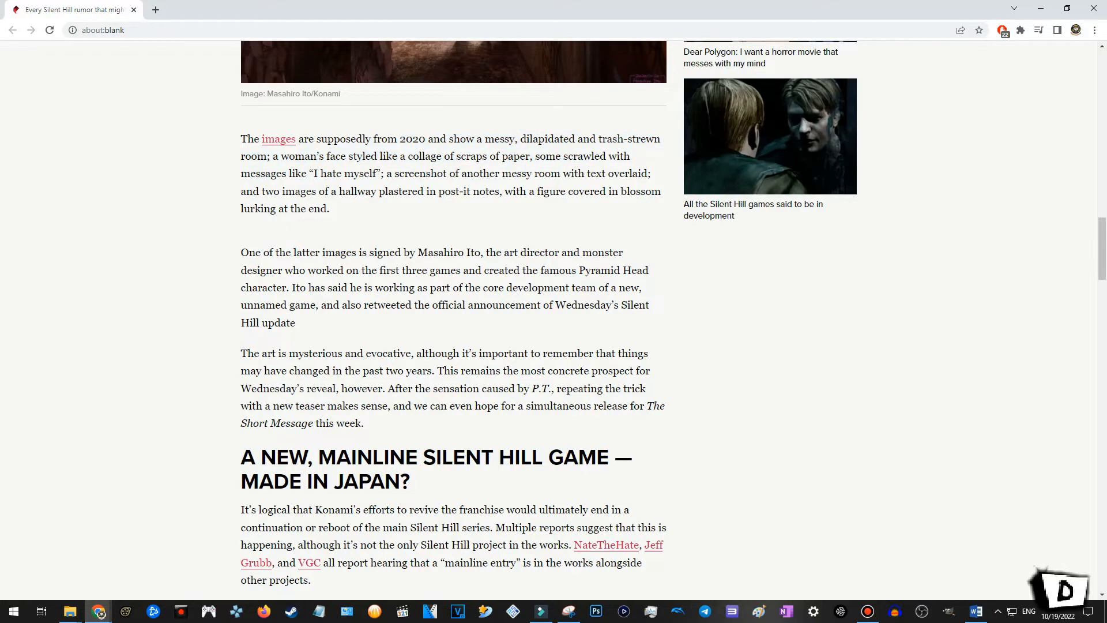
# Read into the mainline-game section, highlighting a line near its start.
pyautogui.scroll(-3)
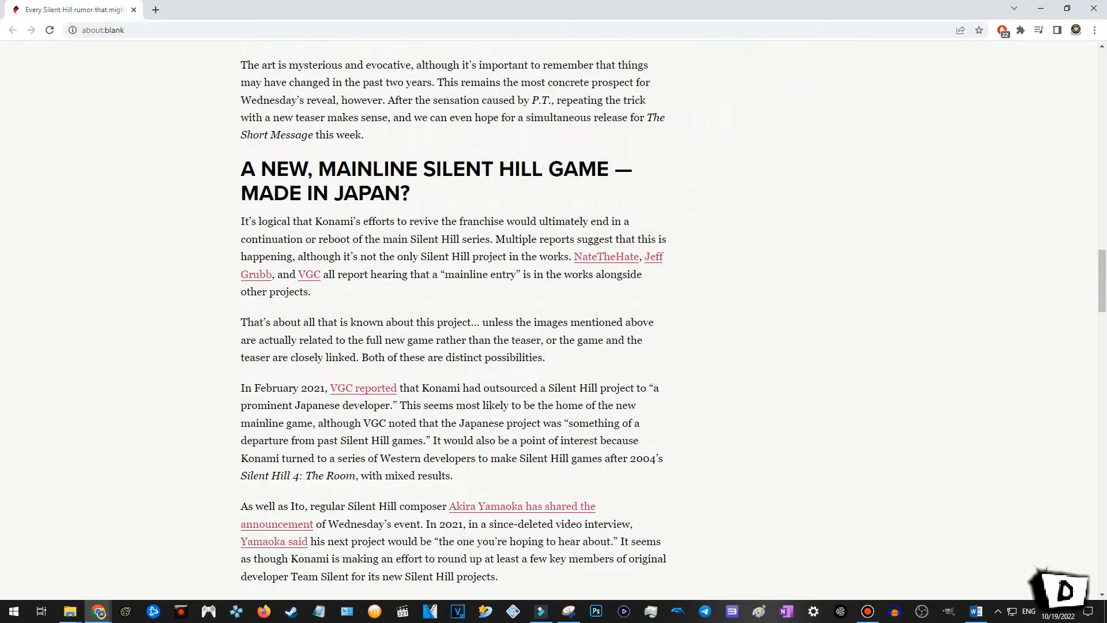
pyautogui.moveTo(241, 168); pyautogui.dragTo(466, 168)
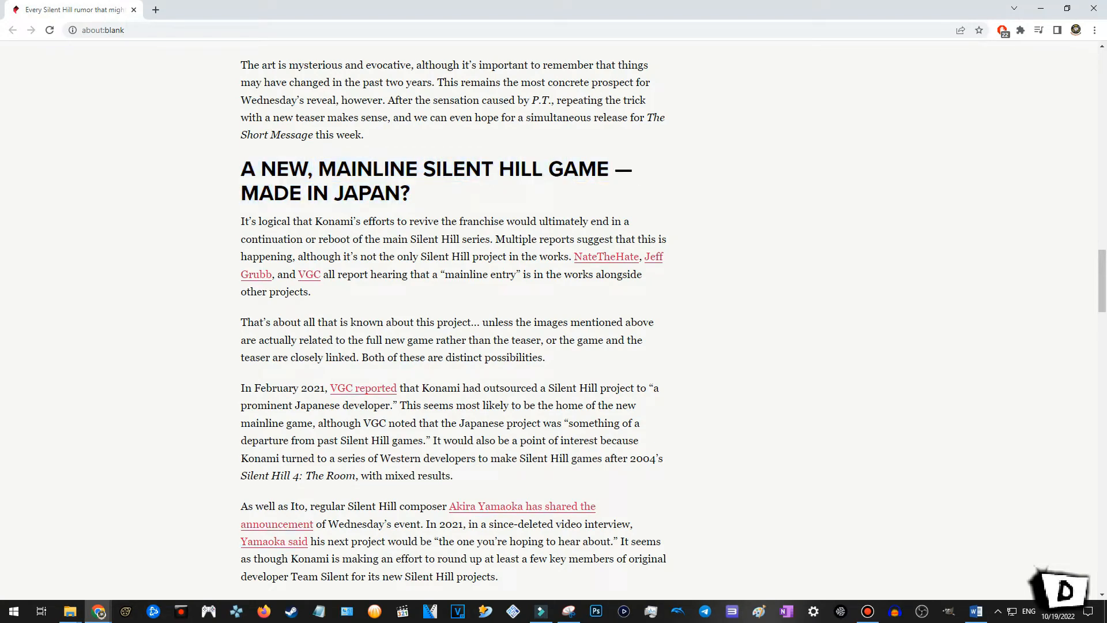
pyautogui.scroll(-3)
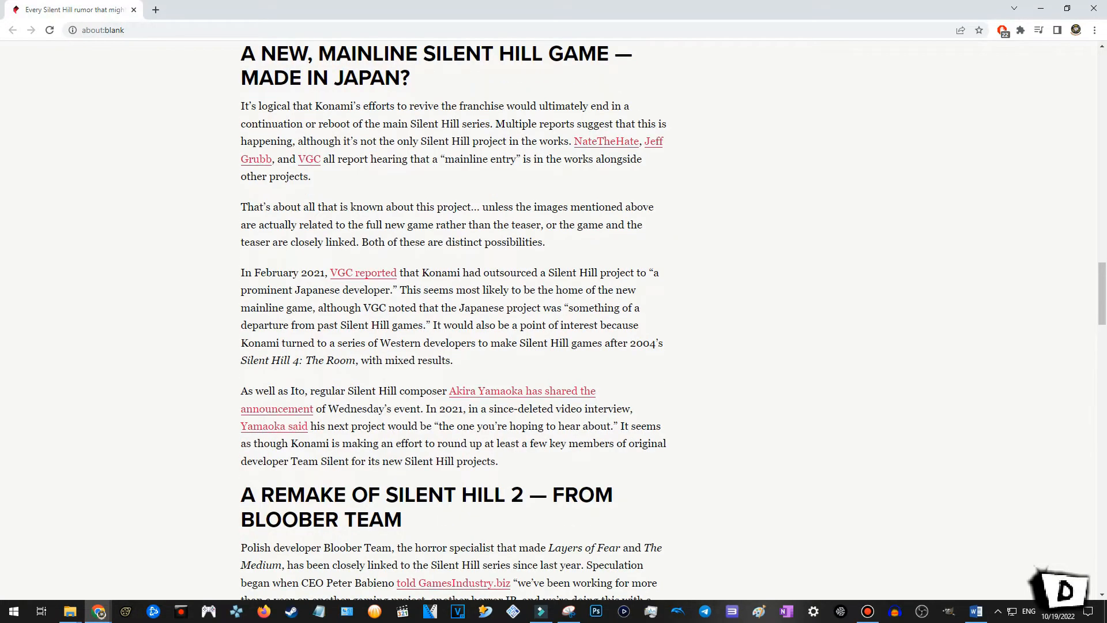
pyautogui.scroll(-3)
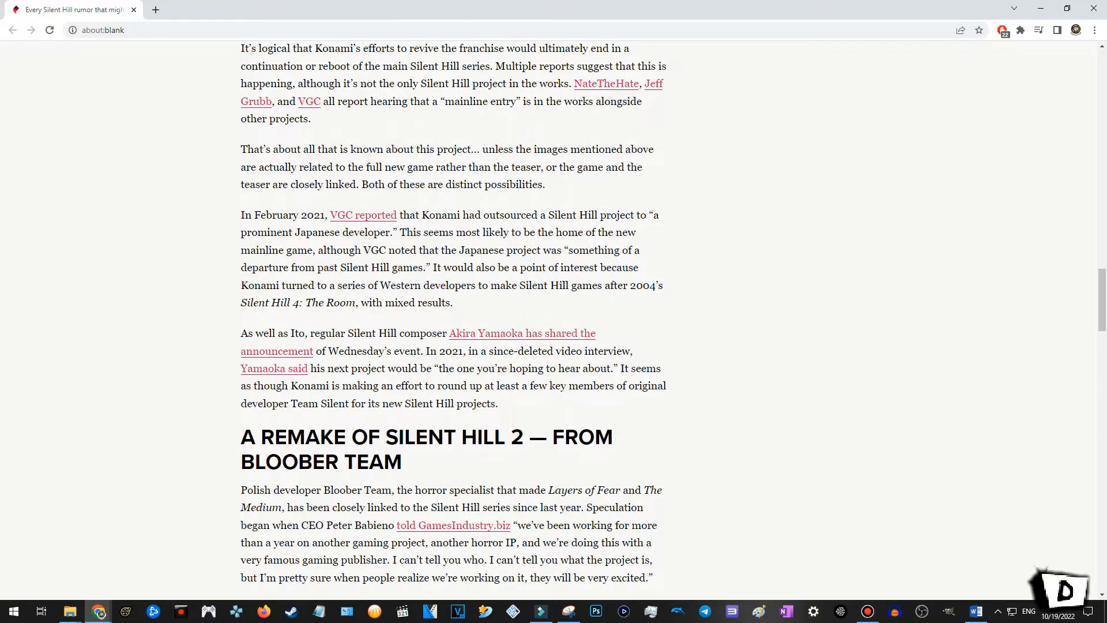
# Scroll back and forth to finish the section and reach the Bloober Team Silent Hill 2 remake heading.
pyautogui.scroll(3)
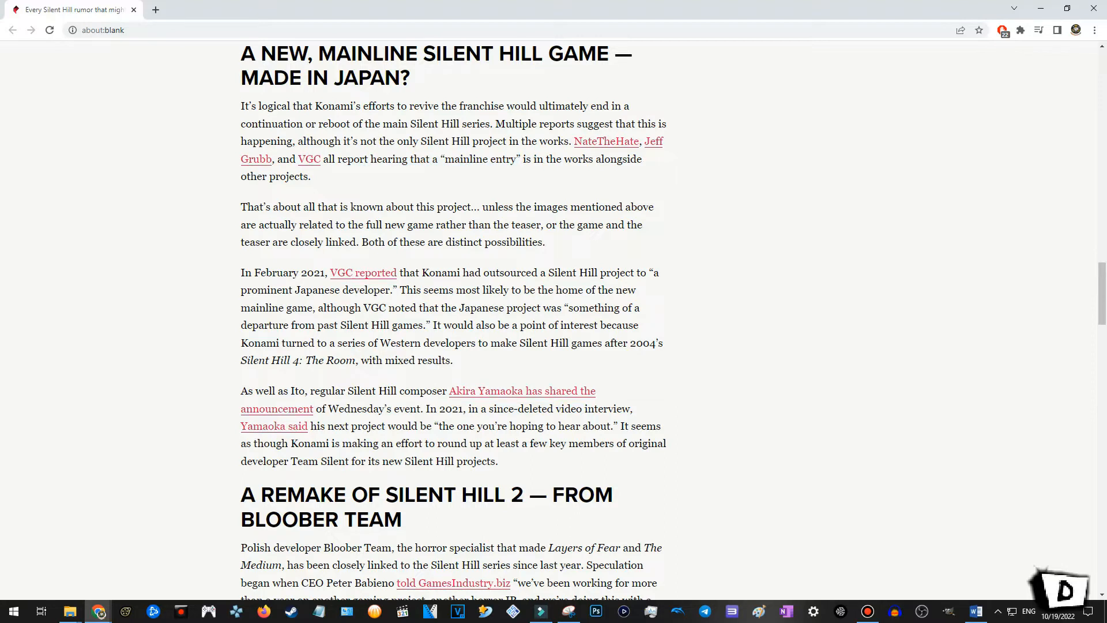
pyautogui.scroll(-3)
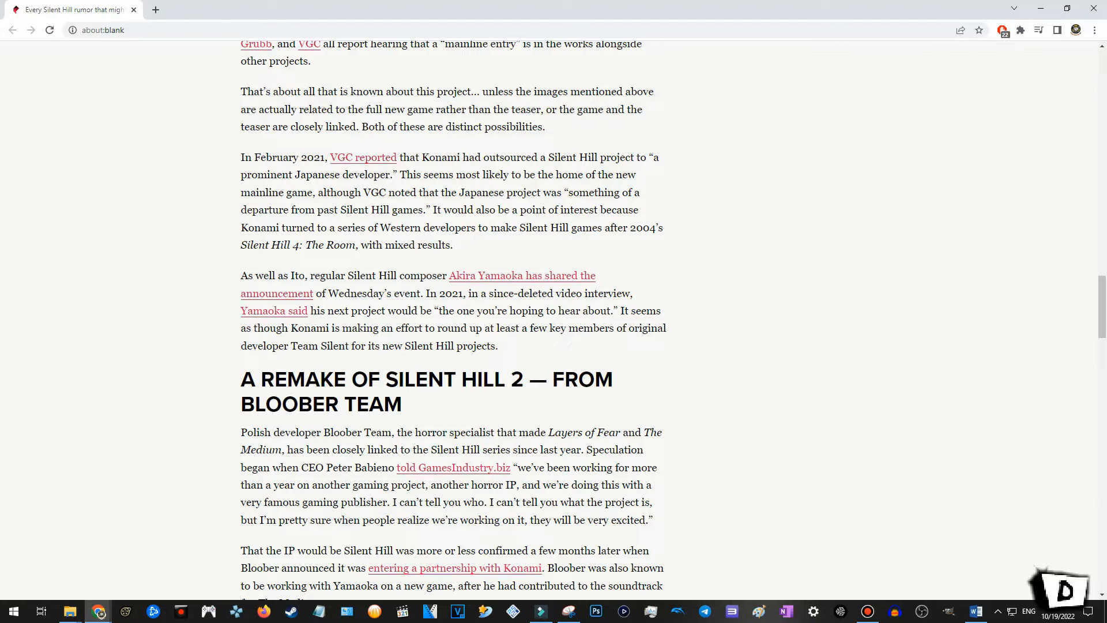
pyautogui.scroll(-3)
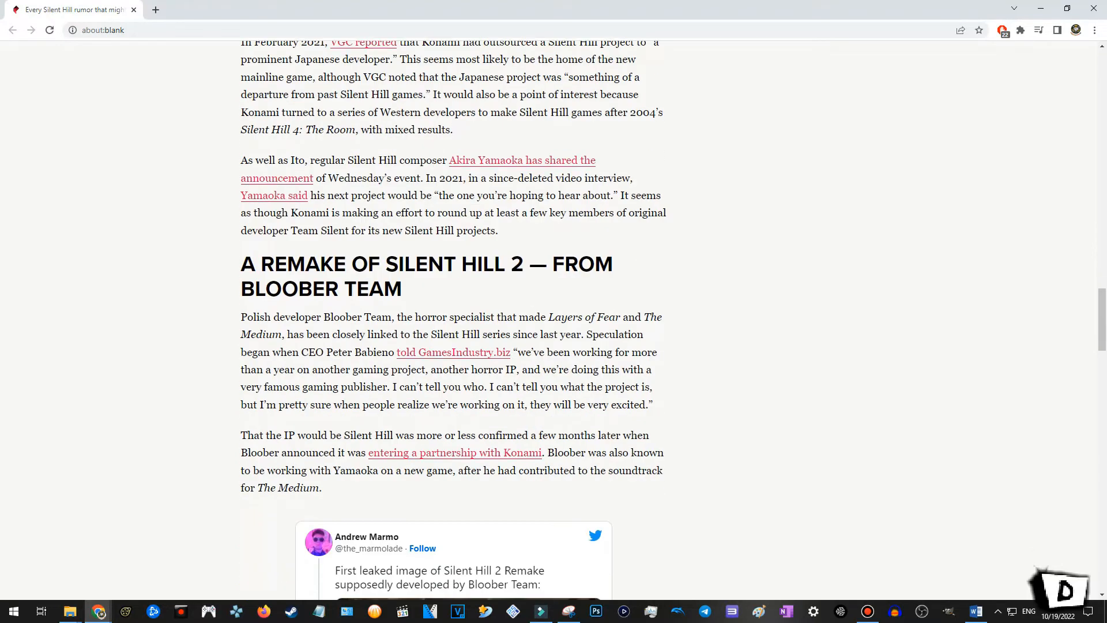
pyautogui.scroll(3)
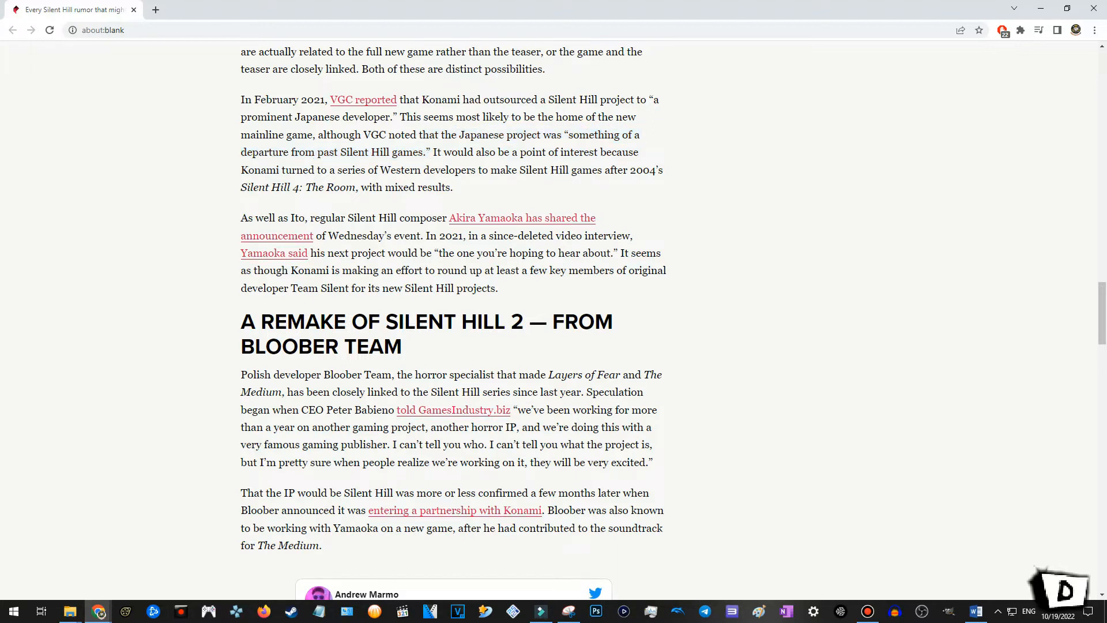
# Highlight the Team Silent text, then read the remake section down to the embedded leaked-image tweet.
pyautogui.moveTo(435, 153); pyautogui.dragTo(355, 187)
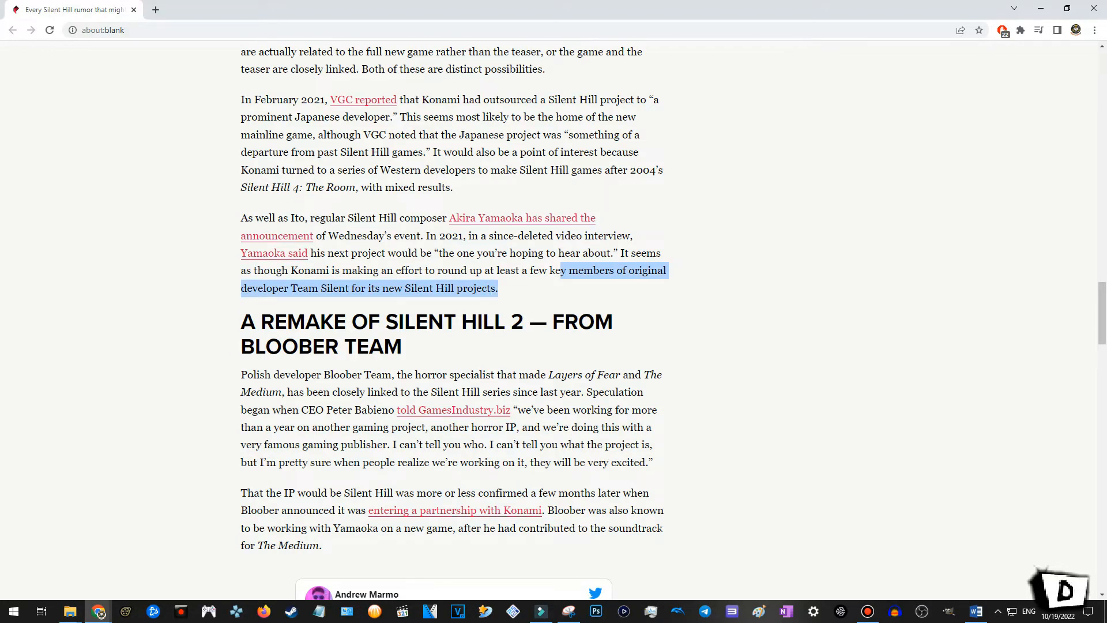
pyautogui.scroll(-3)
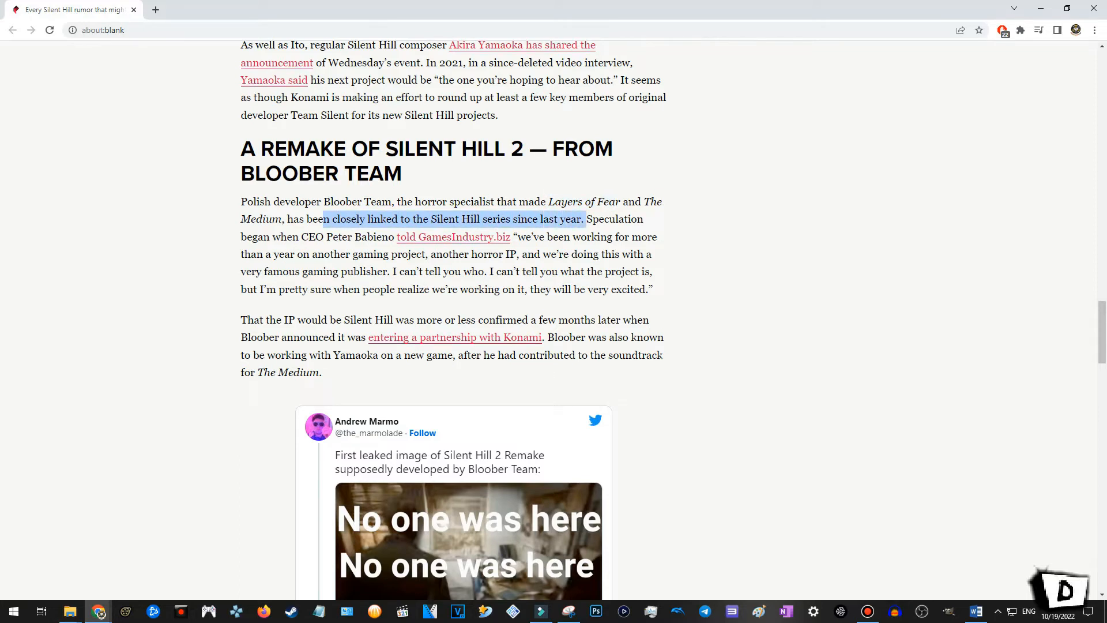
pyautogui.moveTo(453, 236)
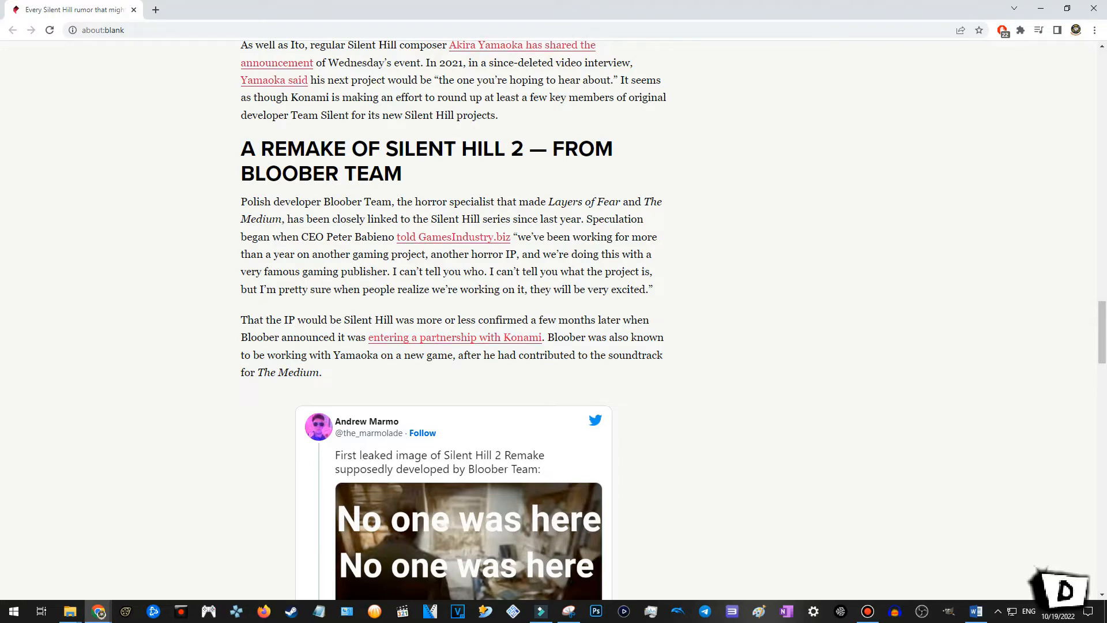
pyautogui.scroll(-3)
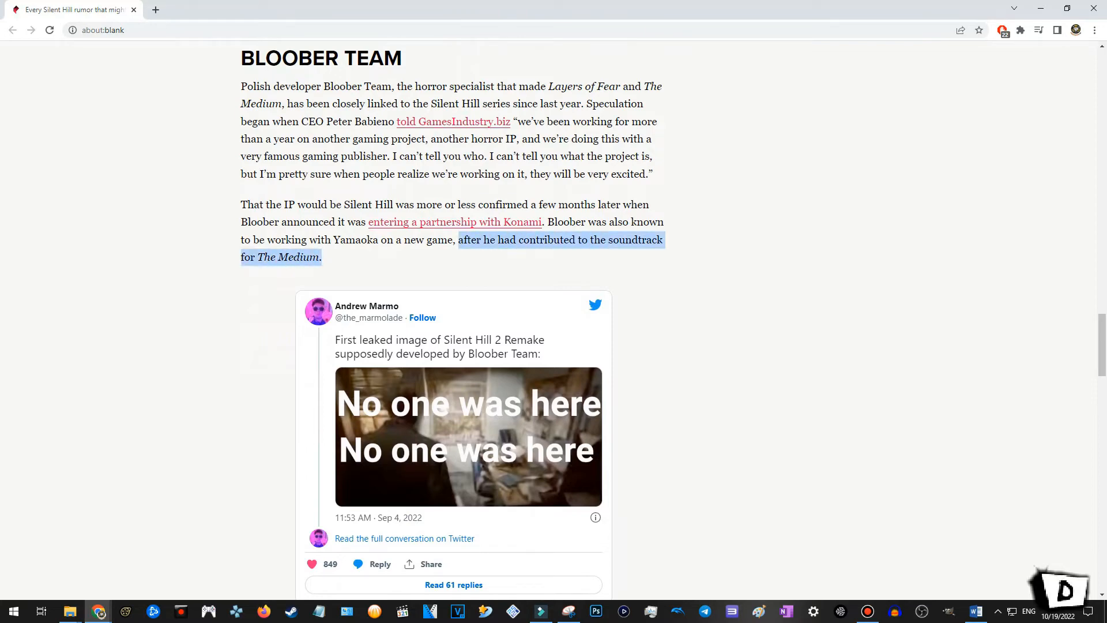
# Scroll past the leaked tweet to the remake-reports and poor-quality-images paragraphs.
pyautogui.scroll(-3)
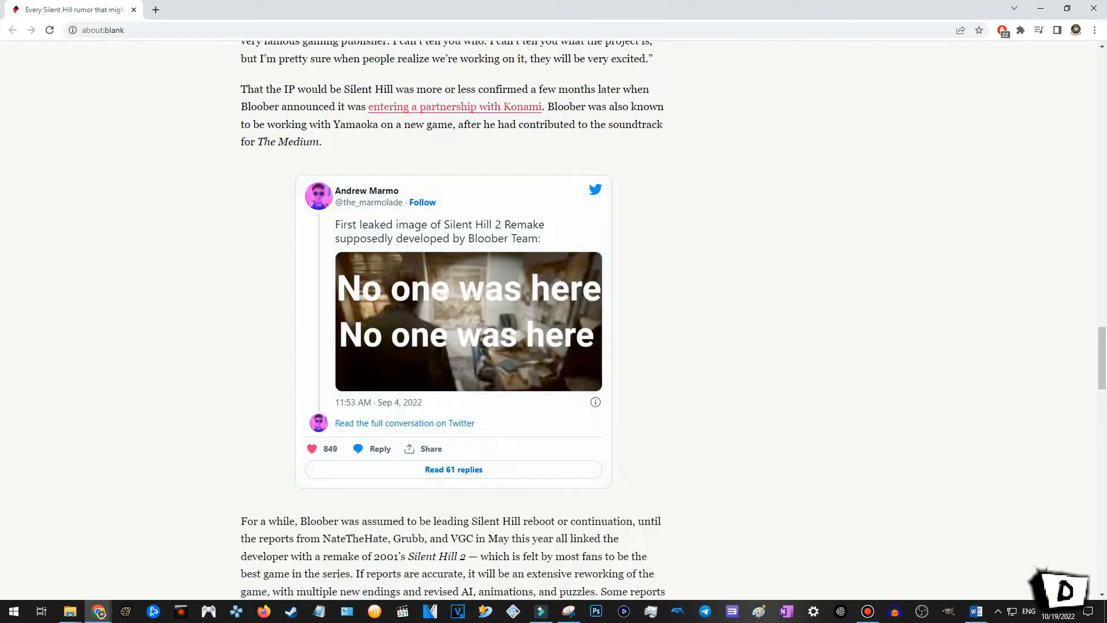
pyautogui.scroll(-3)
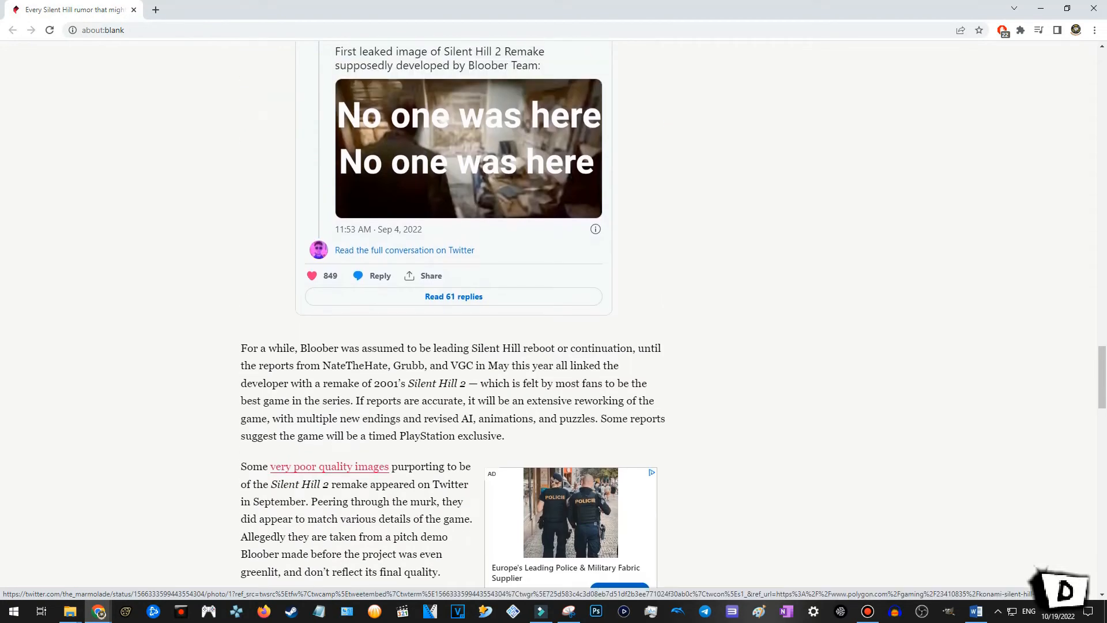
pyautogui.scroll(3)
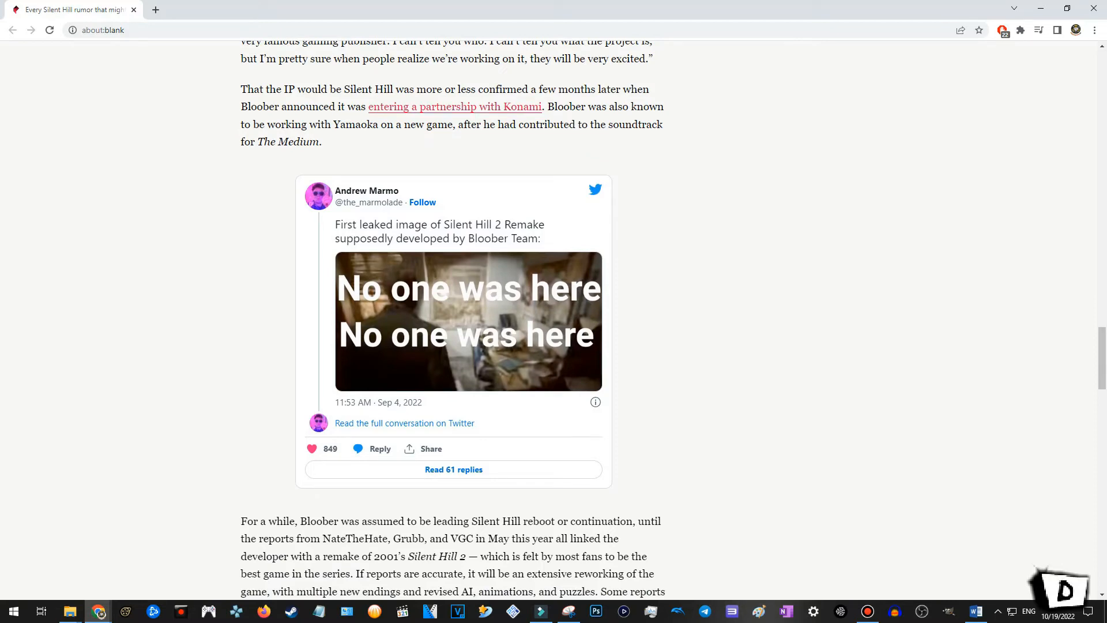
pyautogui.scroll(-3)
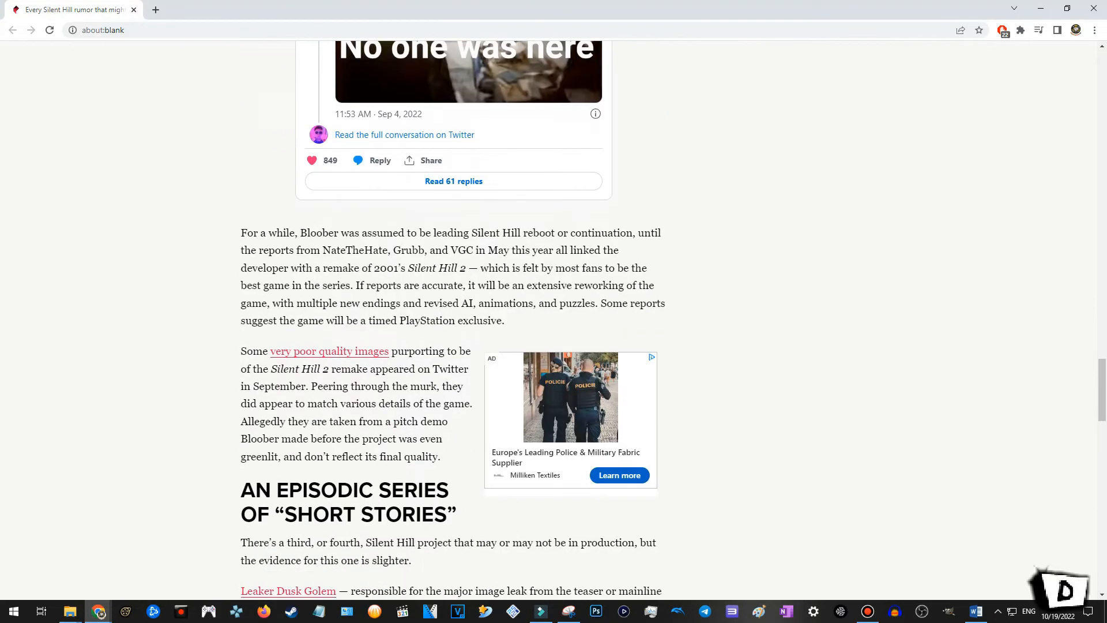
# Highlight passages in the leaked-images paragraph, including 'Peering through the murk' and the matching-details sentence.
pyautogui.moveTo(240, 231); pyautogui.dragTo(332, 250)
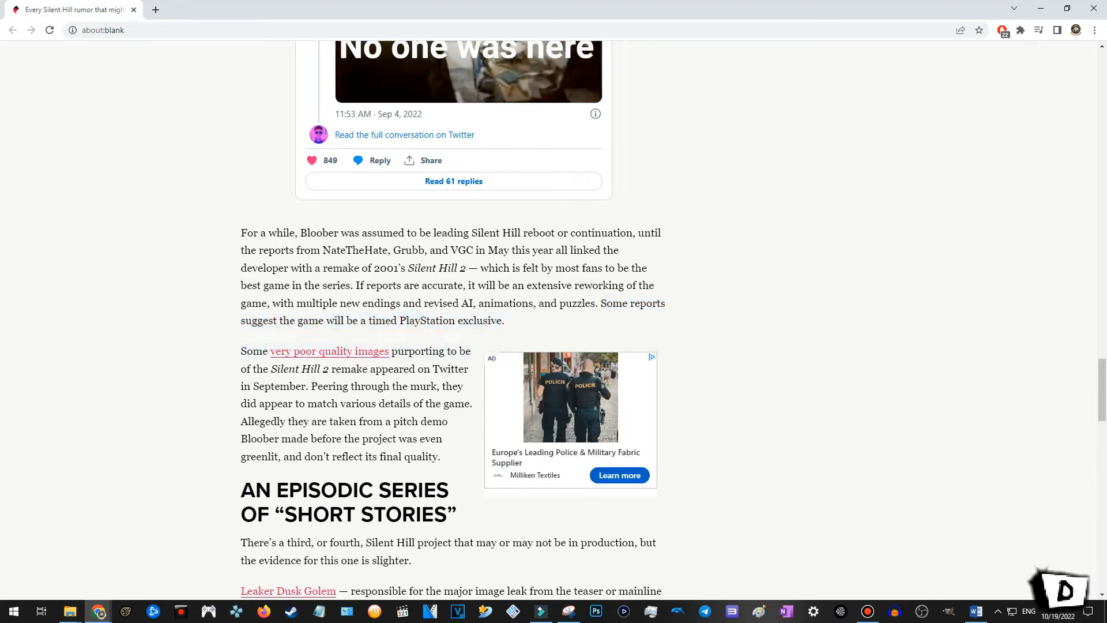
pyautogui.scroll(-3)
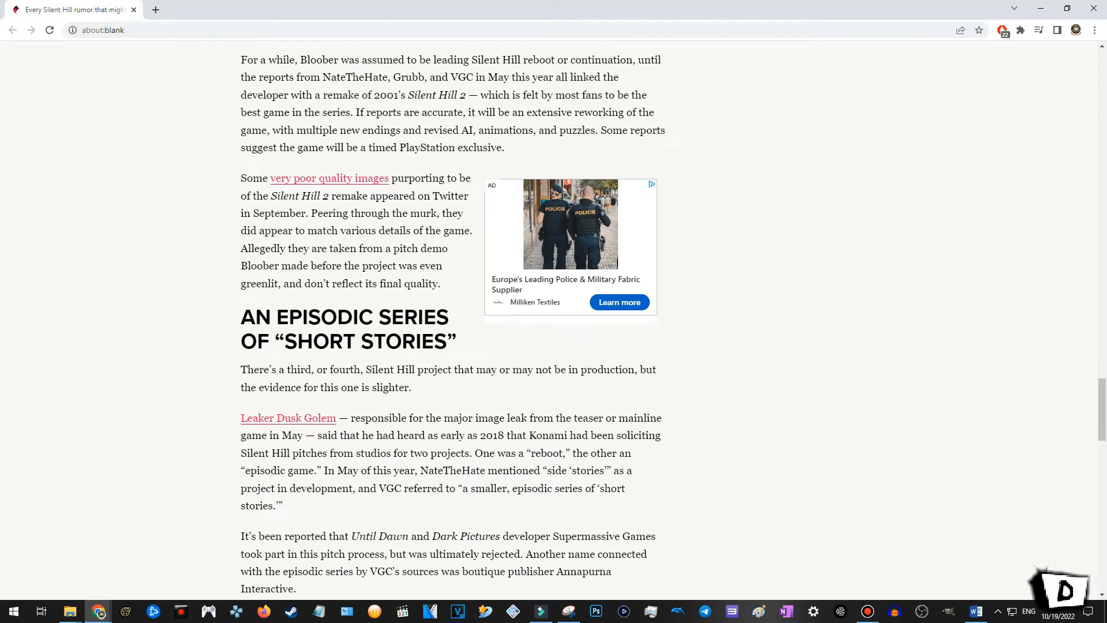
pyautogui.moveTo(241, 178); pyautogui.dragTo(445, 178)
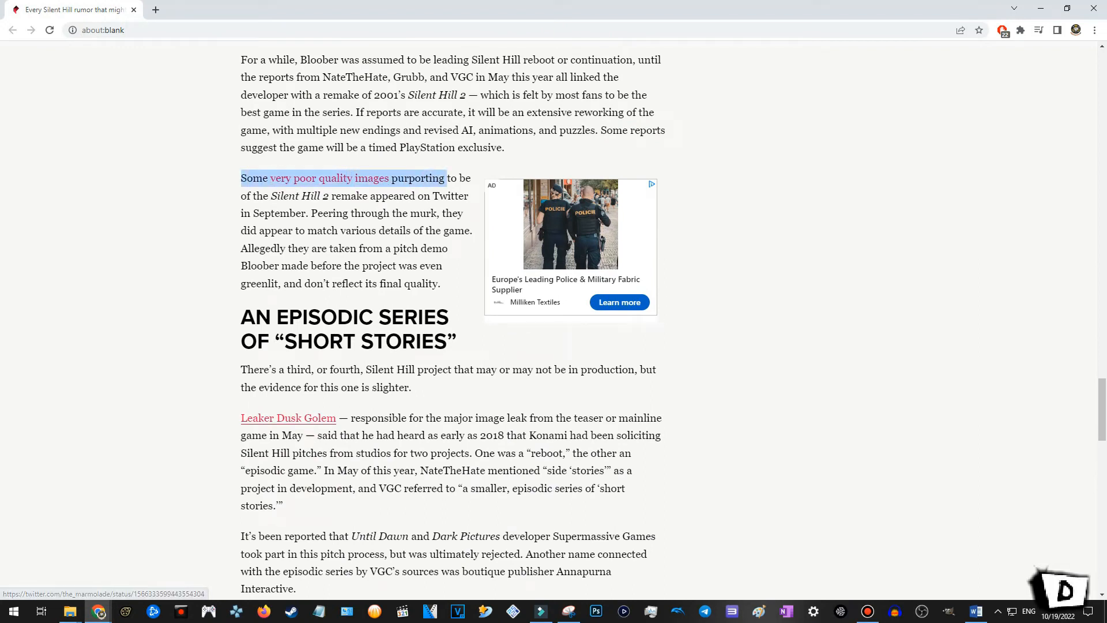
pyautogui.moveTo(445, 178); pyautogui.dragTo(301, 196)
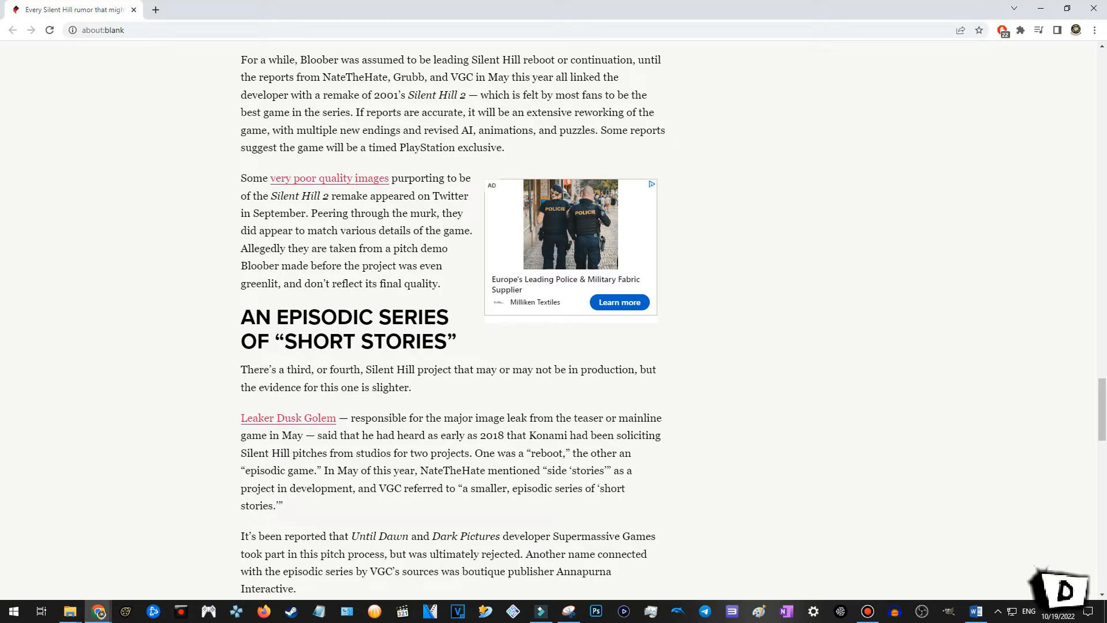
pyautogui.moveTo(310, 212); pyautogui.dragTo(439, 212)
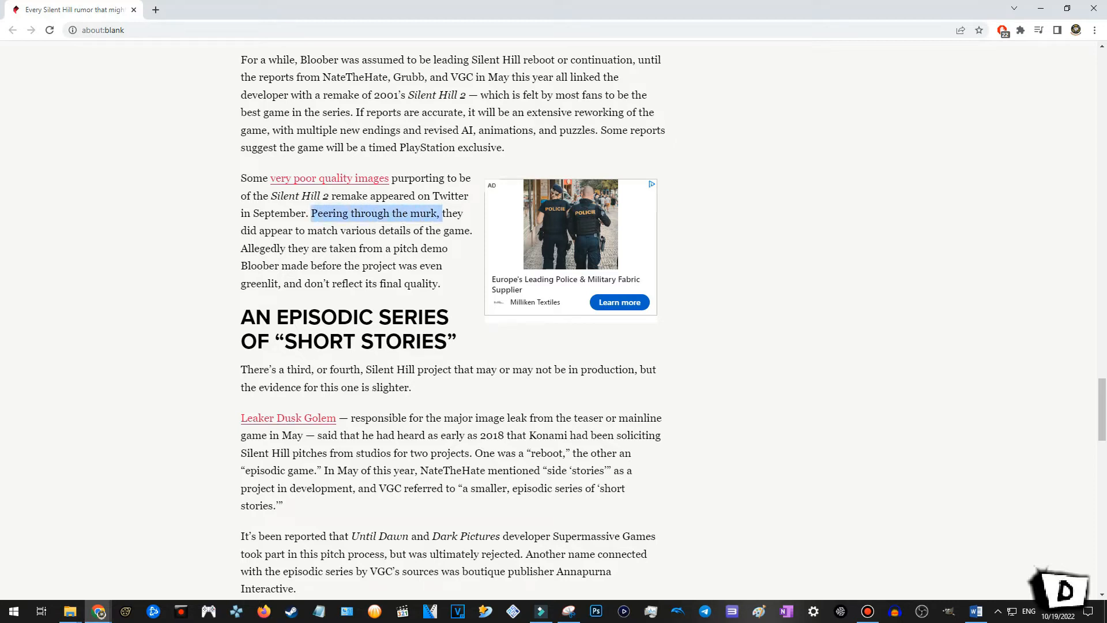
pyautogui.moveTo(440, 212); pyautogui.dragTo(472, 231)
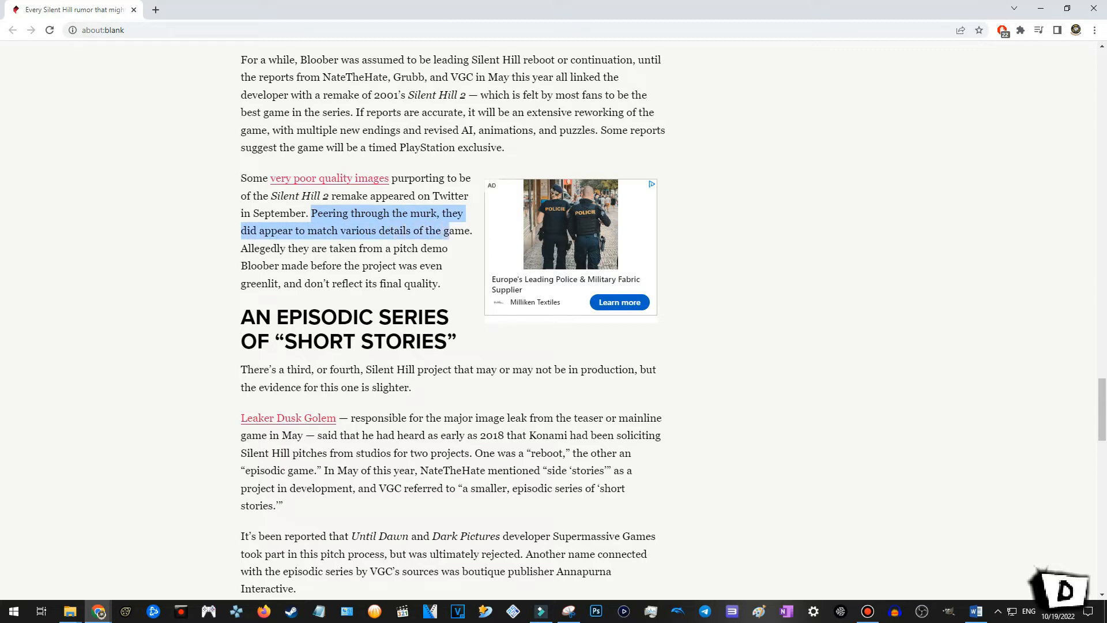
pyautogui.click(353, 266)
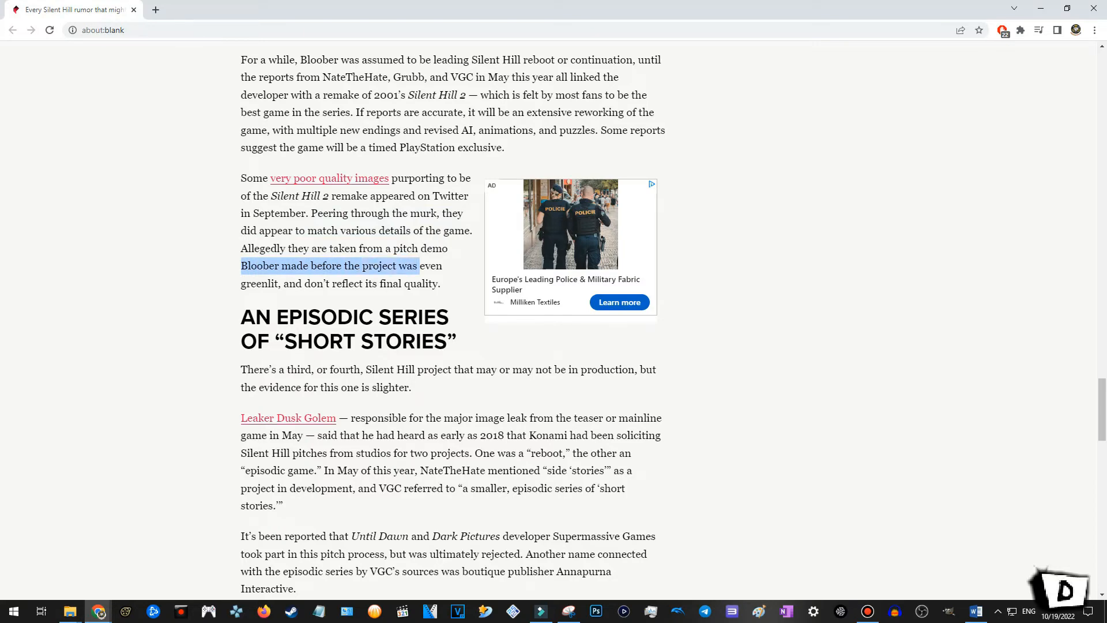
# Scroll down to the 'An Episodic Series of Short Stories' heading.
pyautogui.scroll(3)
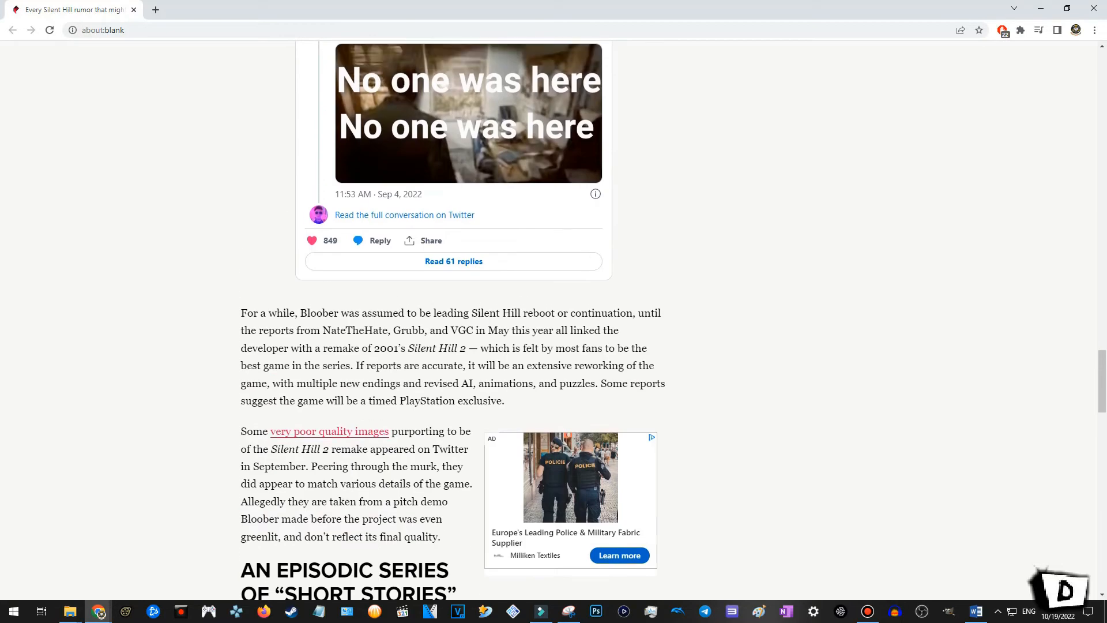
pyautogui.scroll(-3)
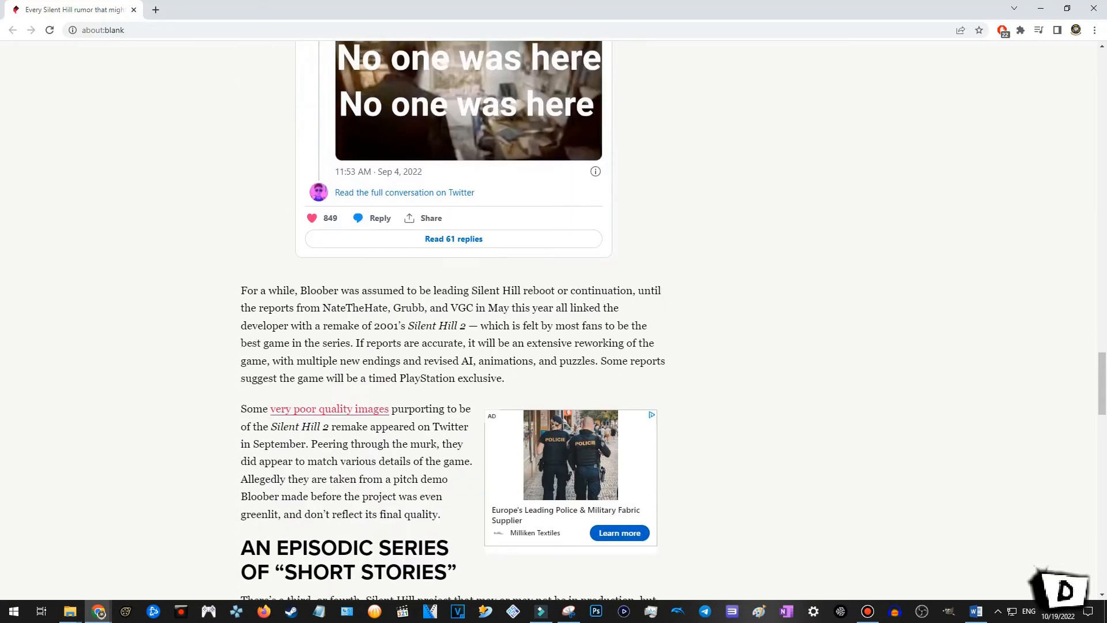
pyautogui.scroll(-3)
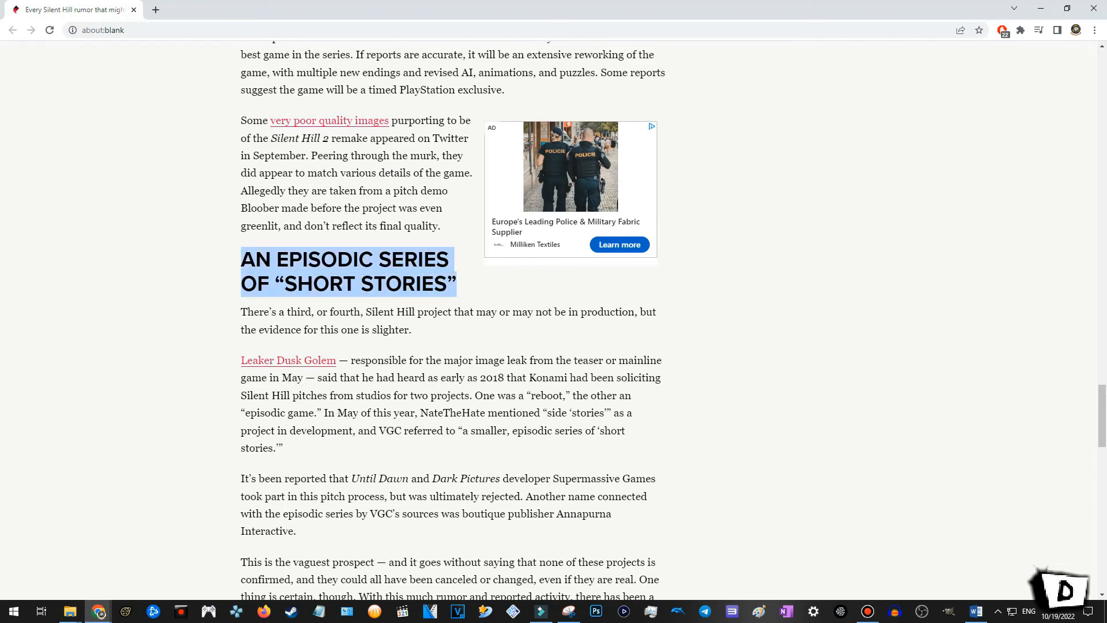
# Read the episodic section, highlighting the episodic-series quote, down to the closing paragraph and Recommended links.
pyautogui.scroll(-3)
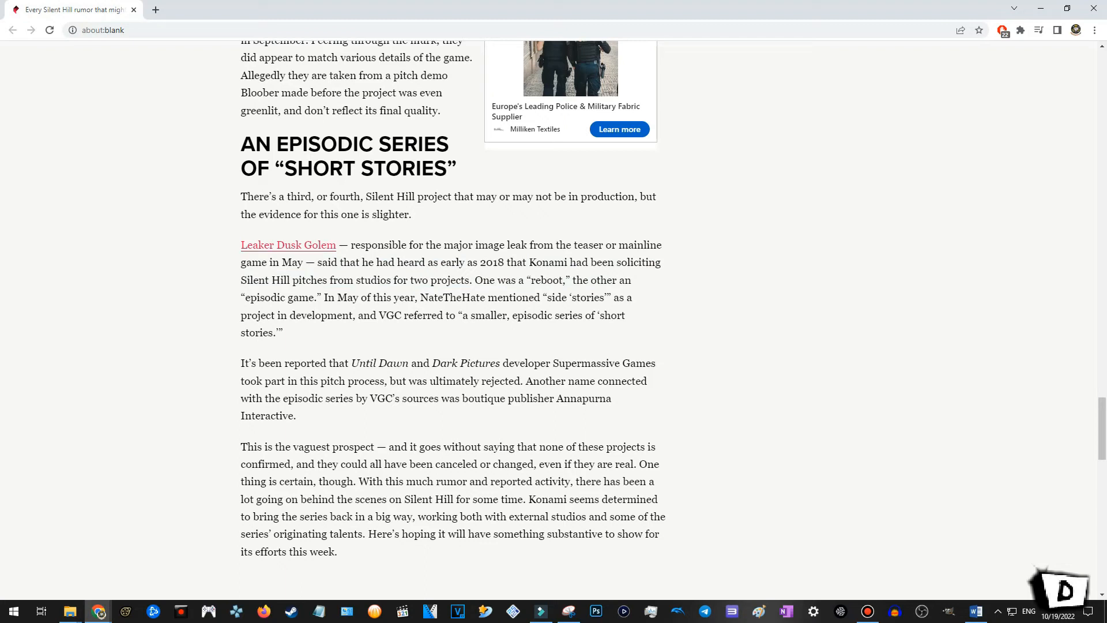
pyautogui.doubleClick(278, 297)
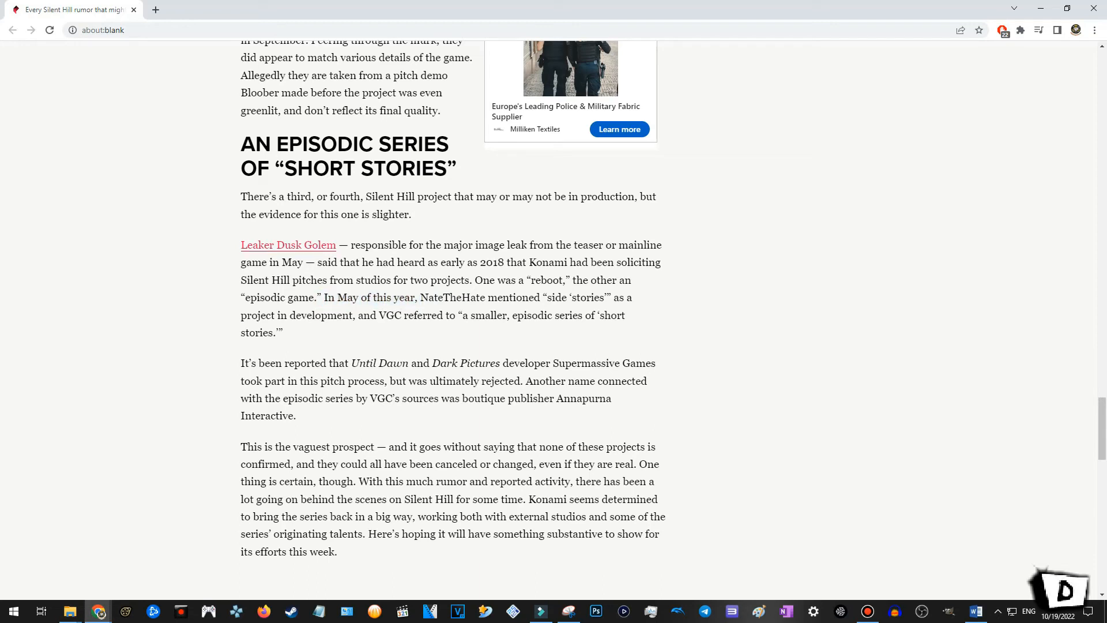
pyautogui.doubleClick(328, 297)
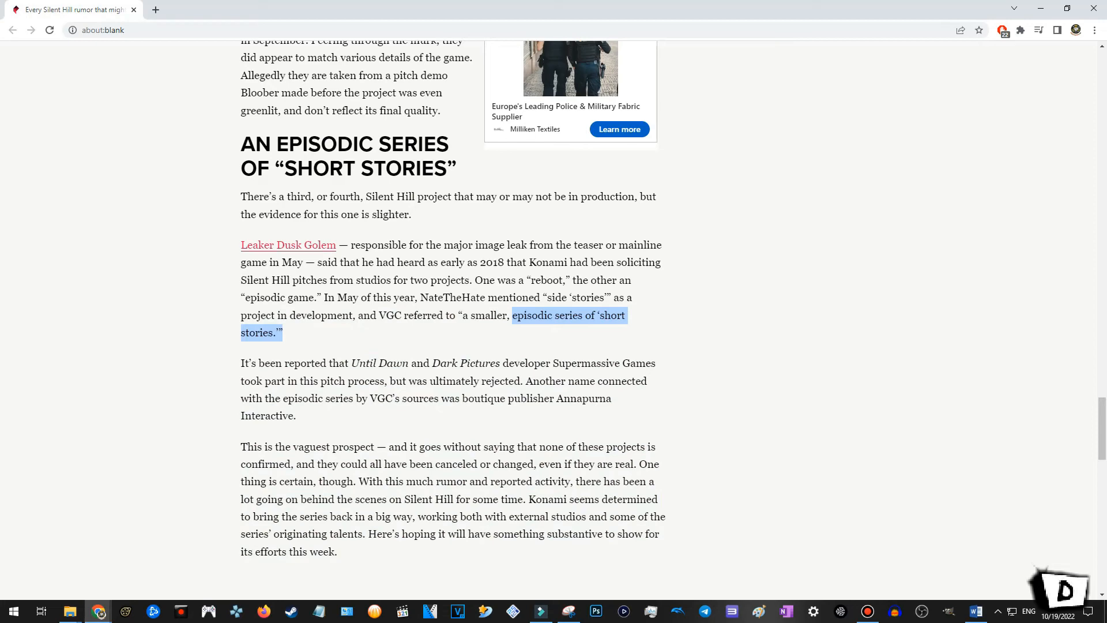
pyautogui.scroll(-3)
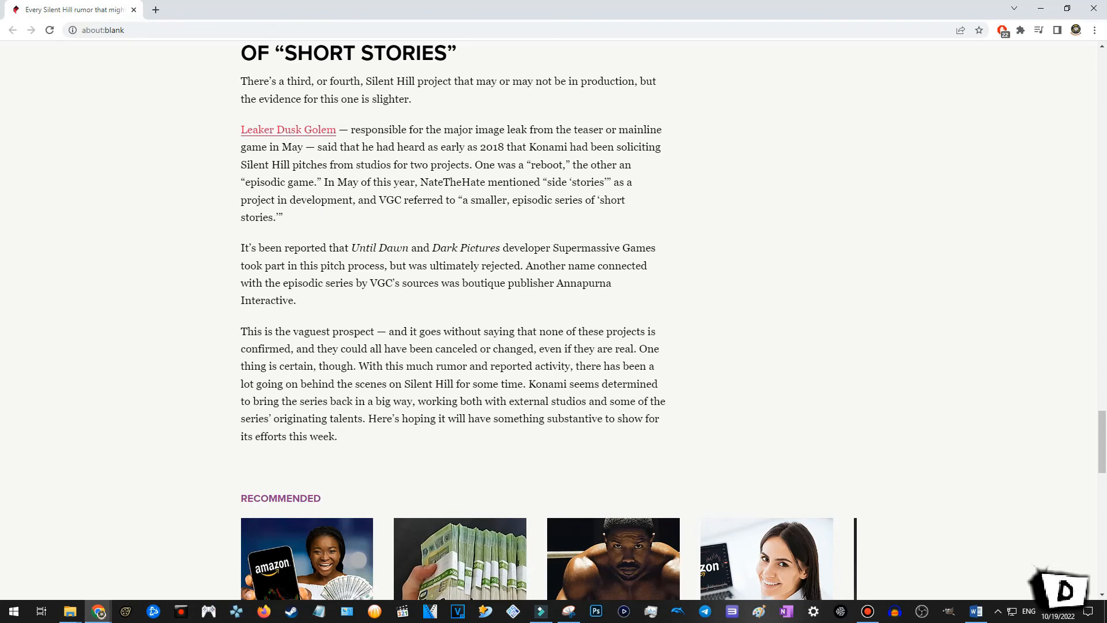
# Scroll past the Recommended links, then back up to the article's headline, byline and header image.
pyautogui.scroll(-3)
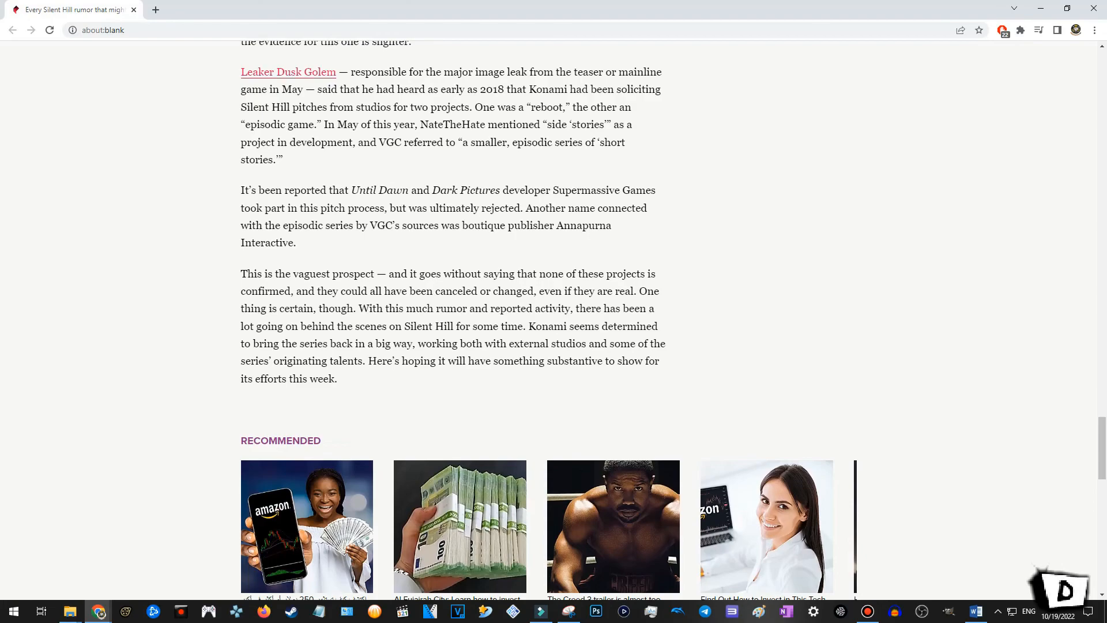
pyautogui.scroll(-3)
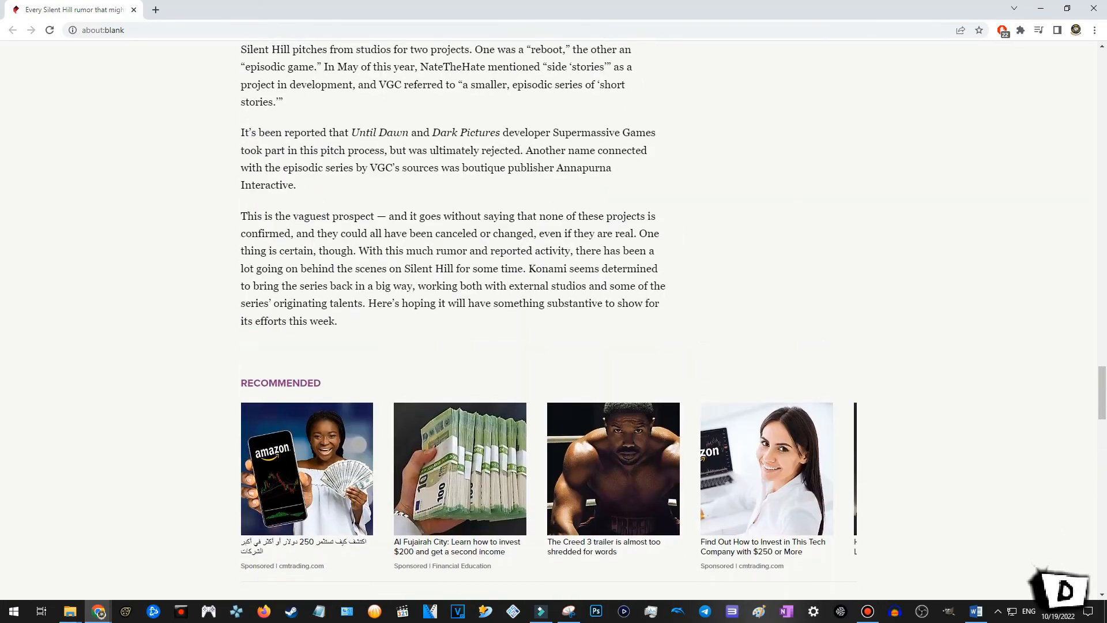
pyautogui.scroll(3)
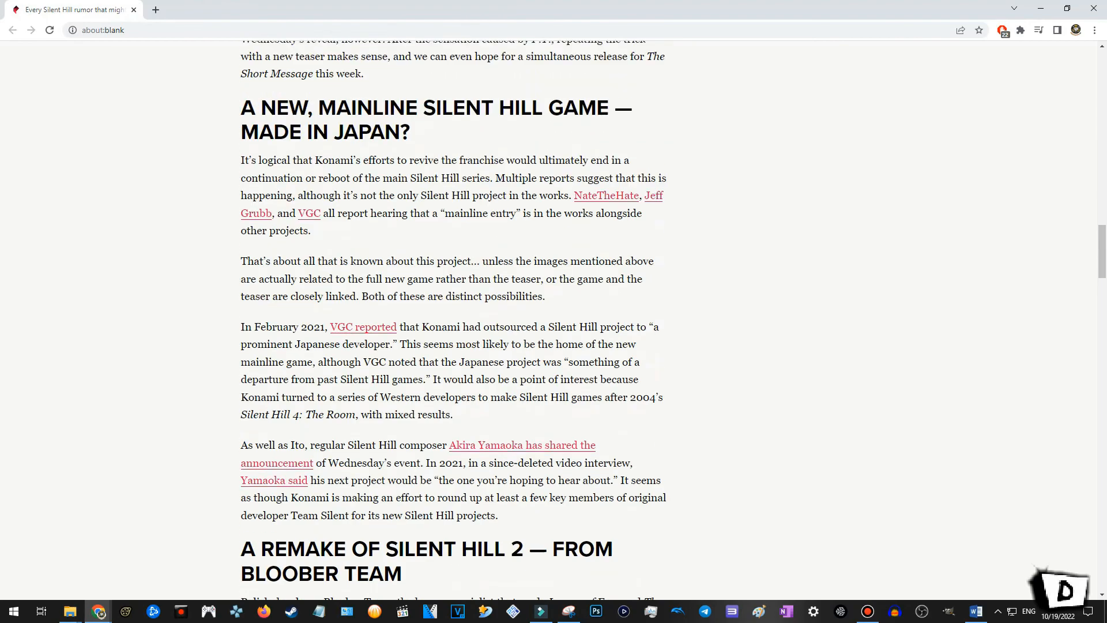
pyautogui.scroll(3)
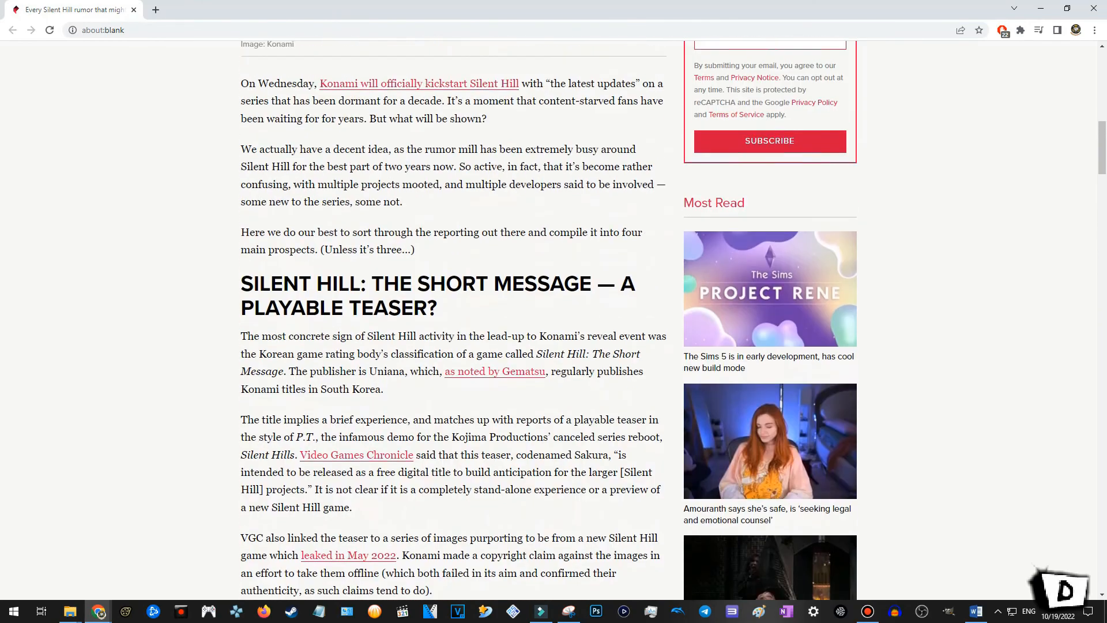
pyautogui.scroll(3)
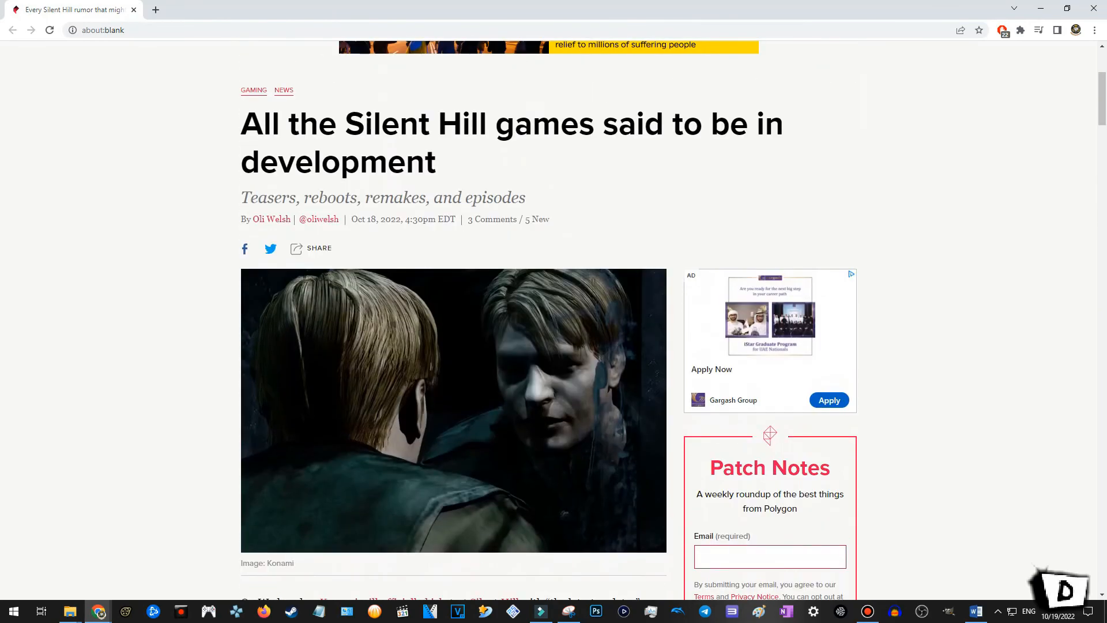